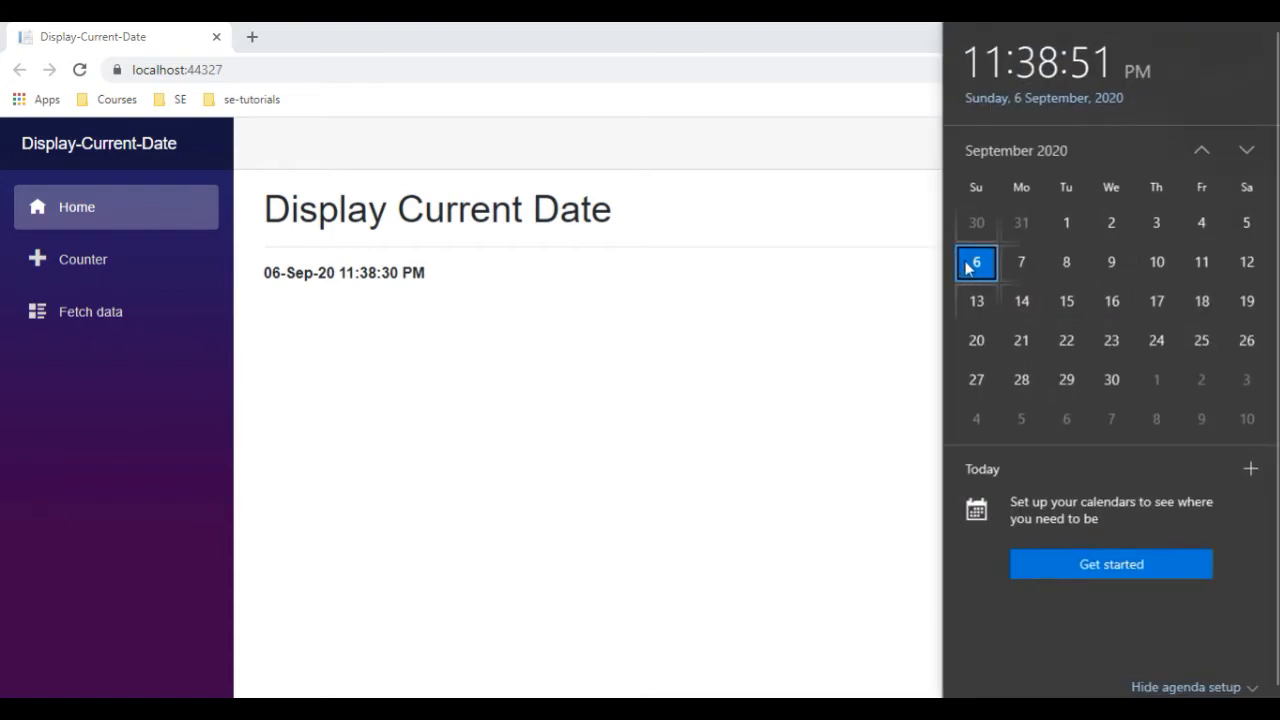
mouse_move(452, 312)
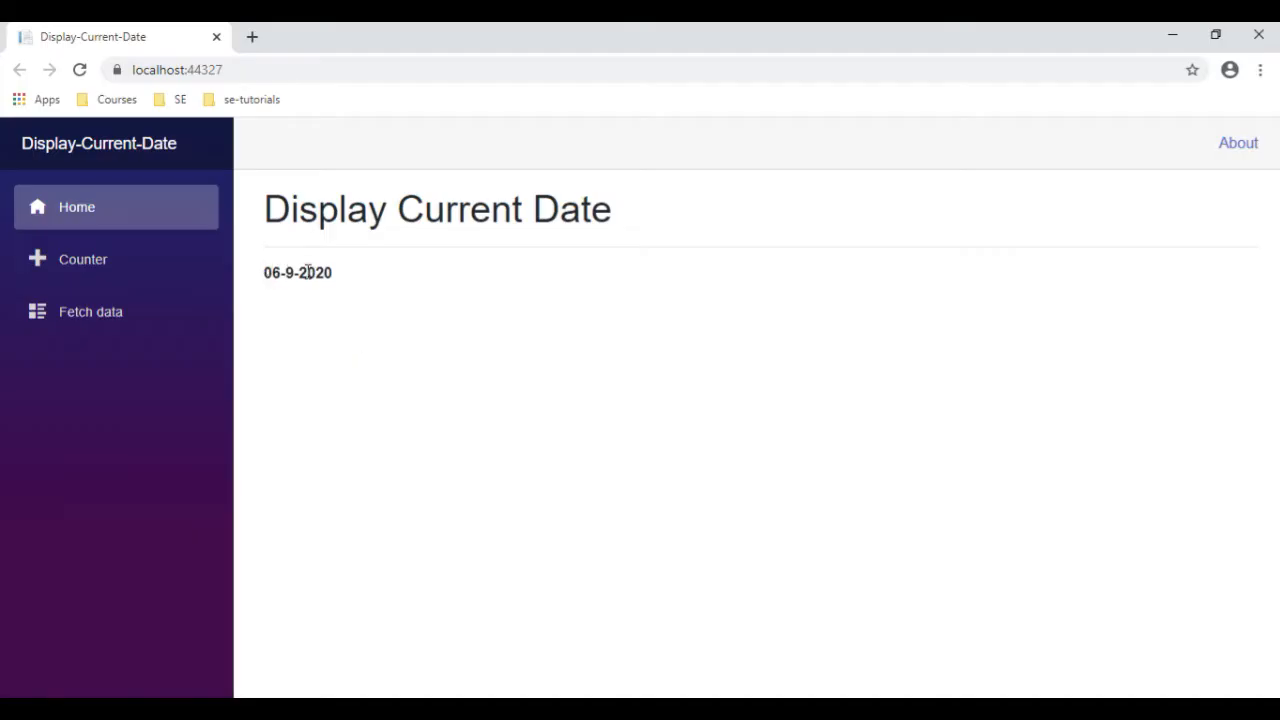
mouse_move(384, 284)
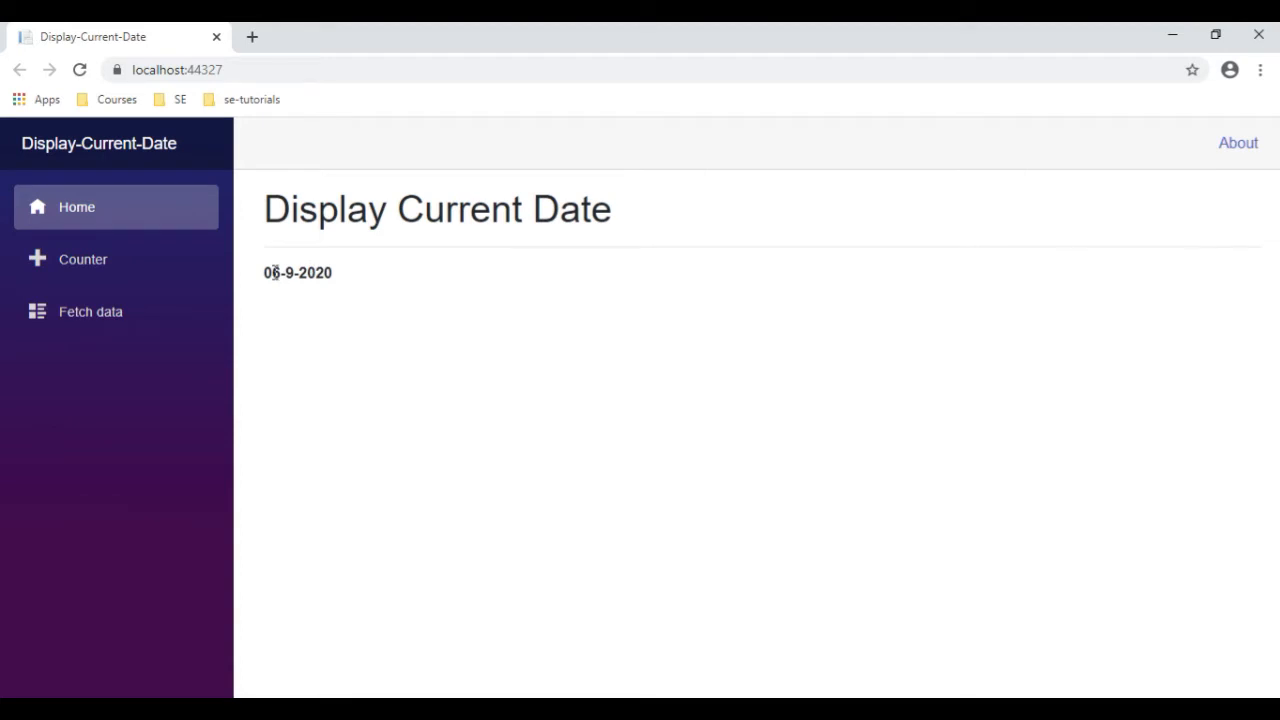
mouse_move(300, 256)
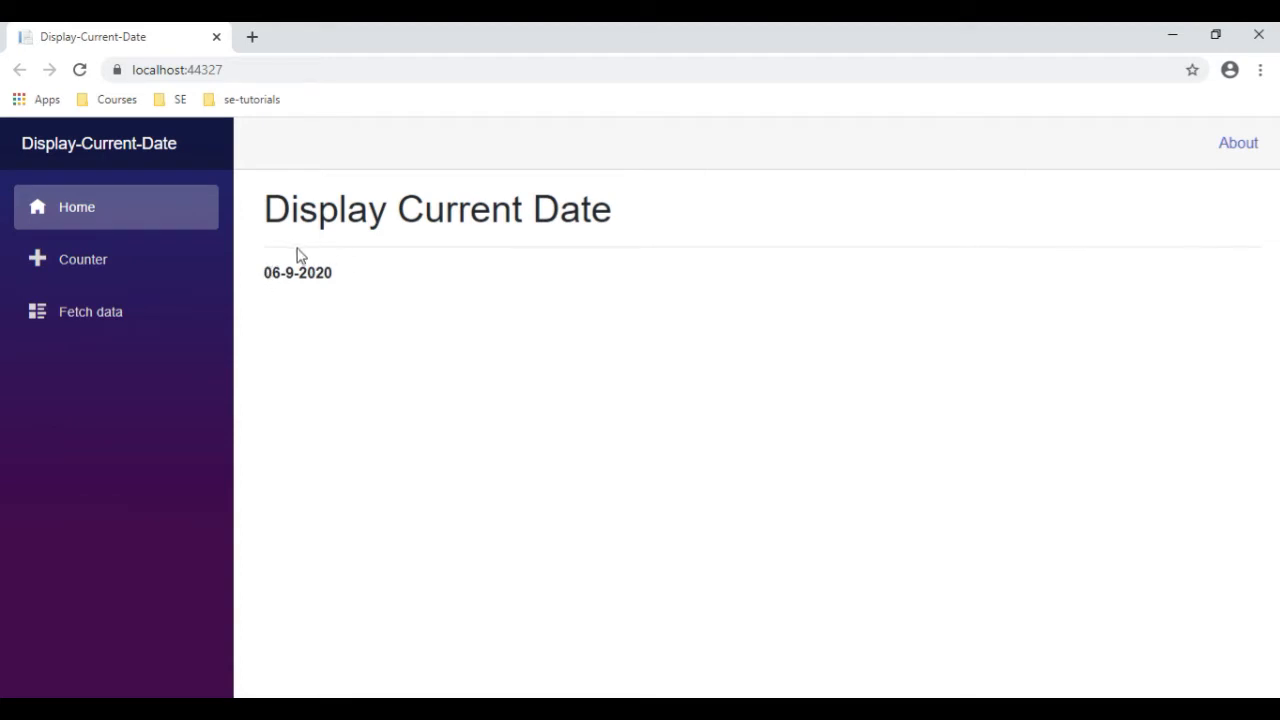
mouse_move(316, 310)
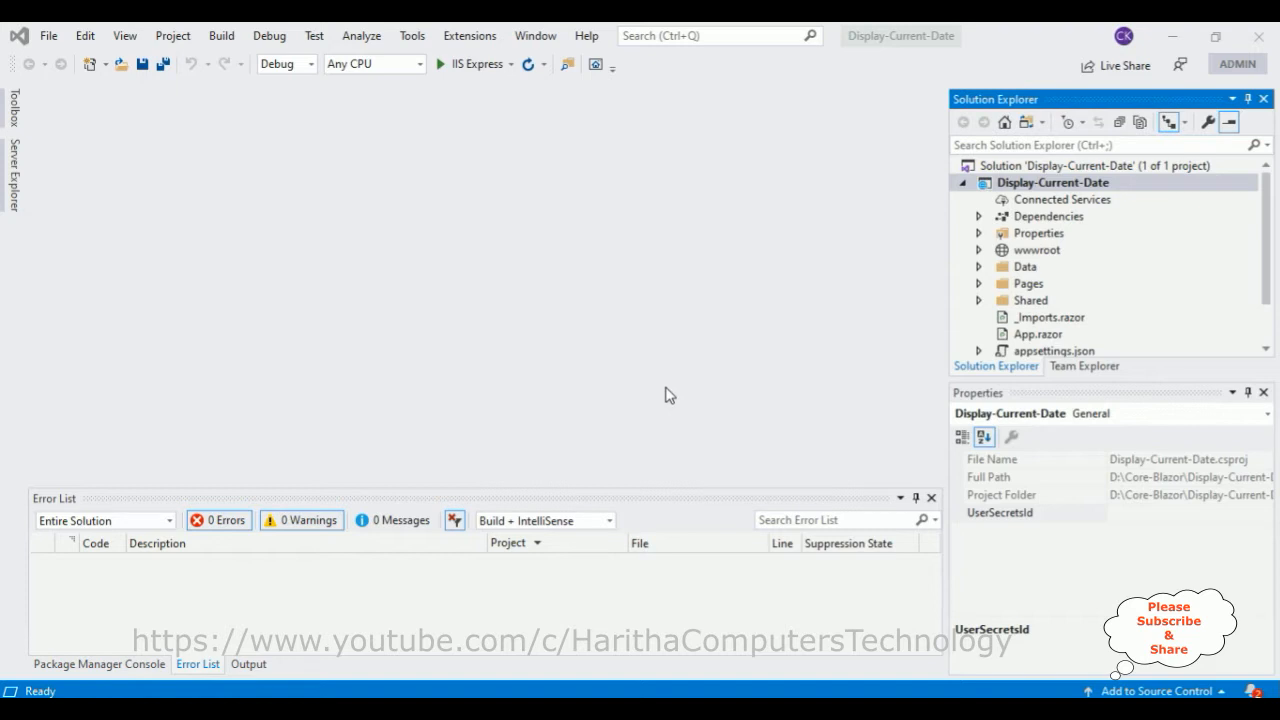
mouse_move(688, 392)
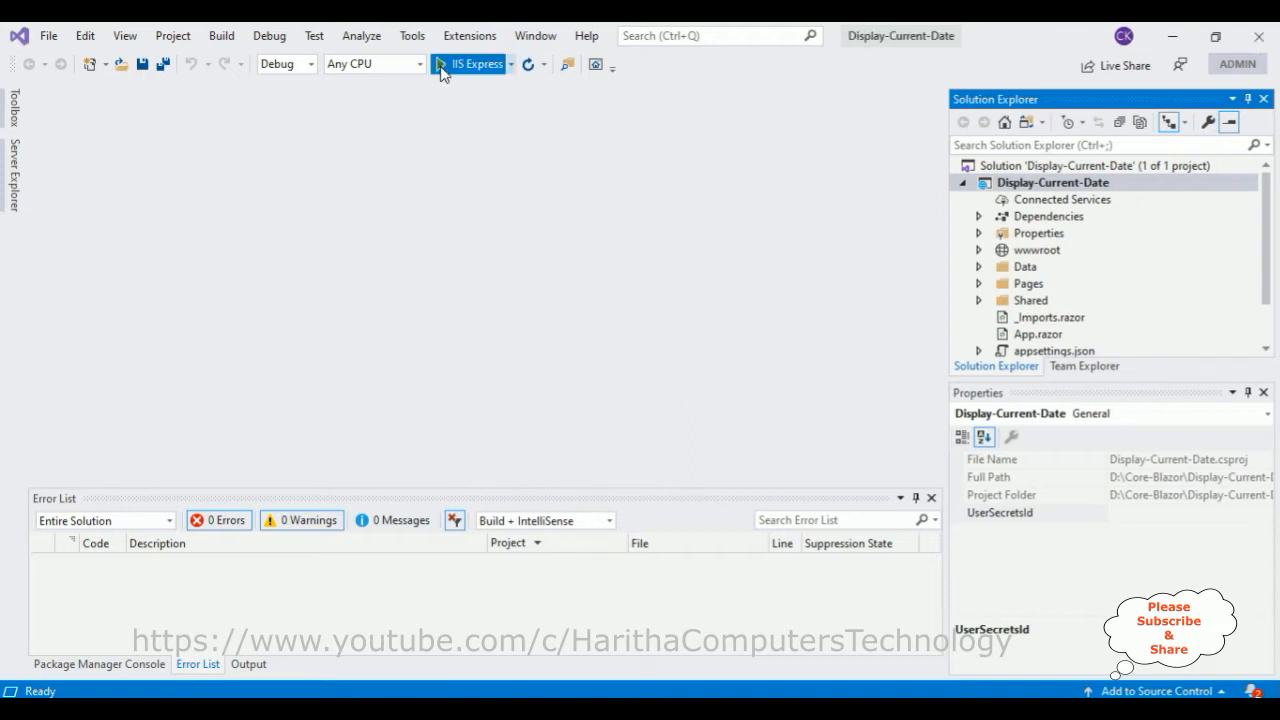
- Run the Blazor project with IIS Express so it opens at localhost in Chrome
click(470, 64)
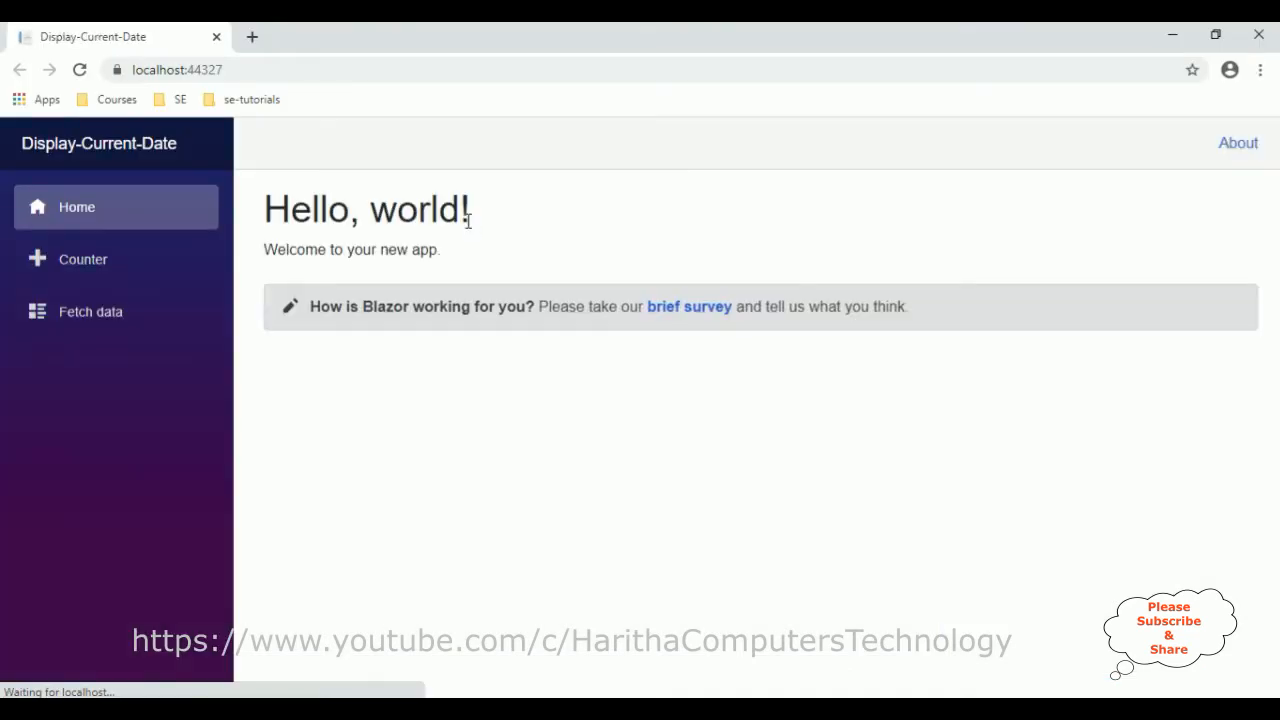
mouse_move(650, 340)
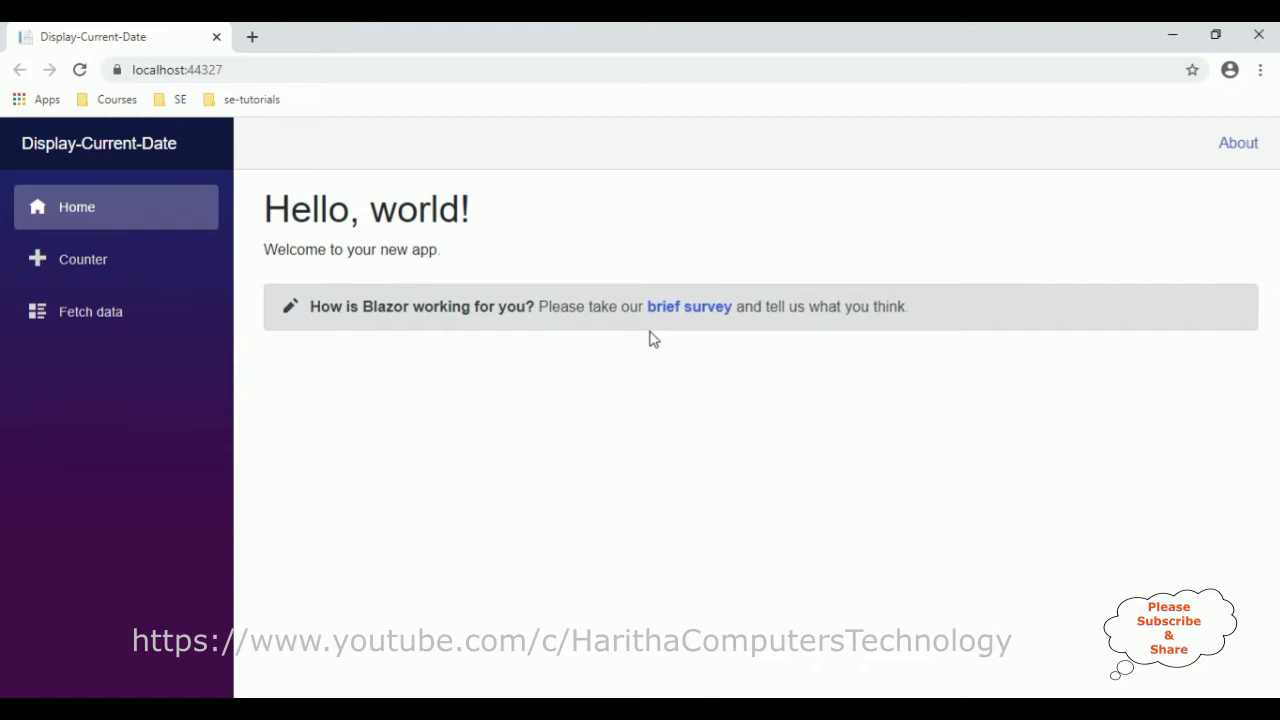
mouse_move(614, 388)
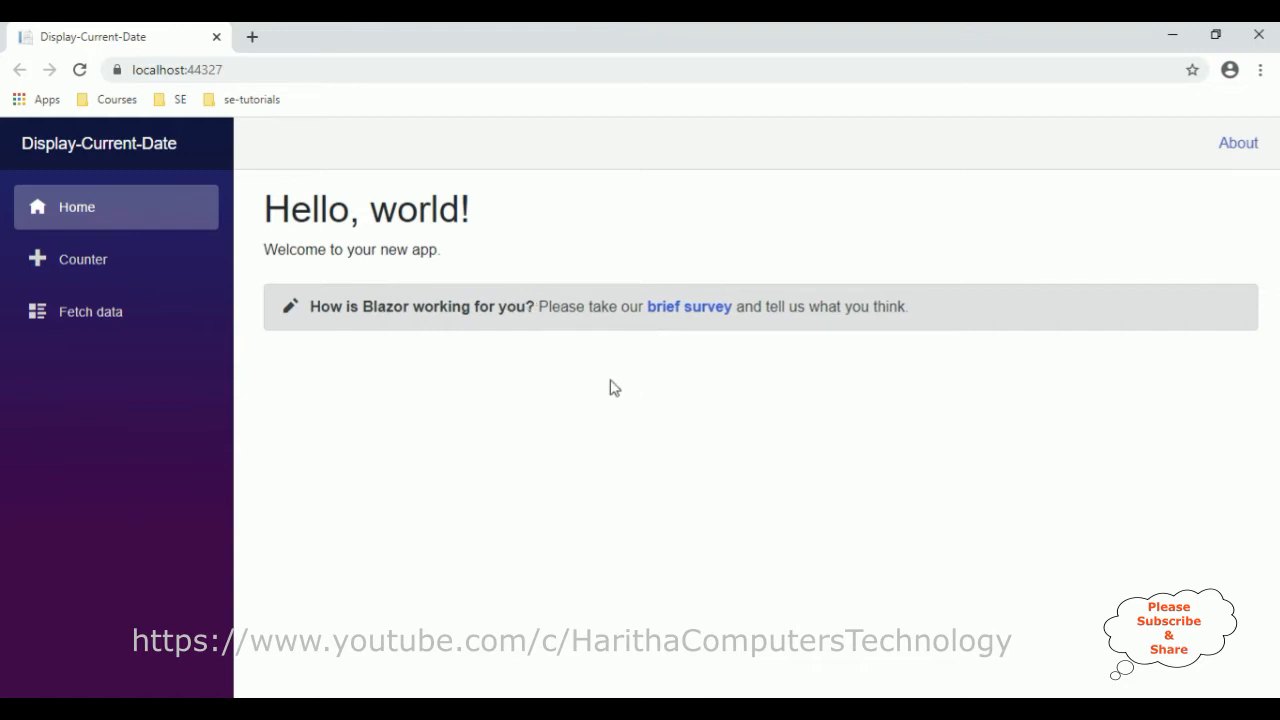
mouse_move(520, 486)
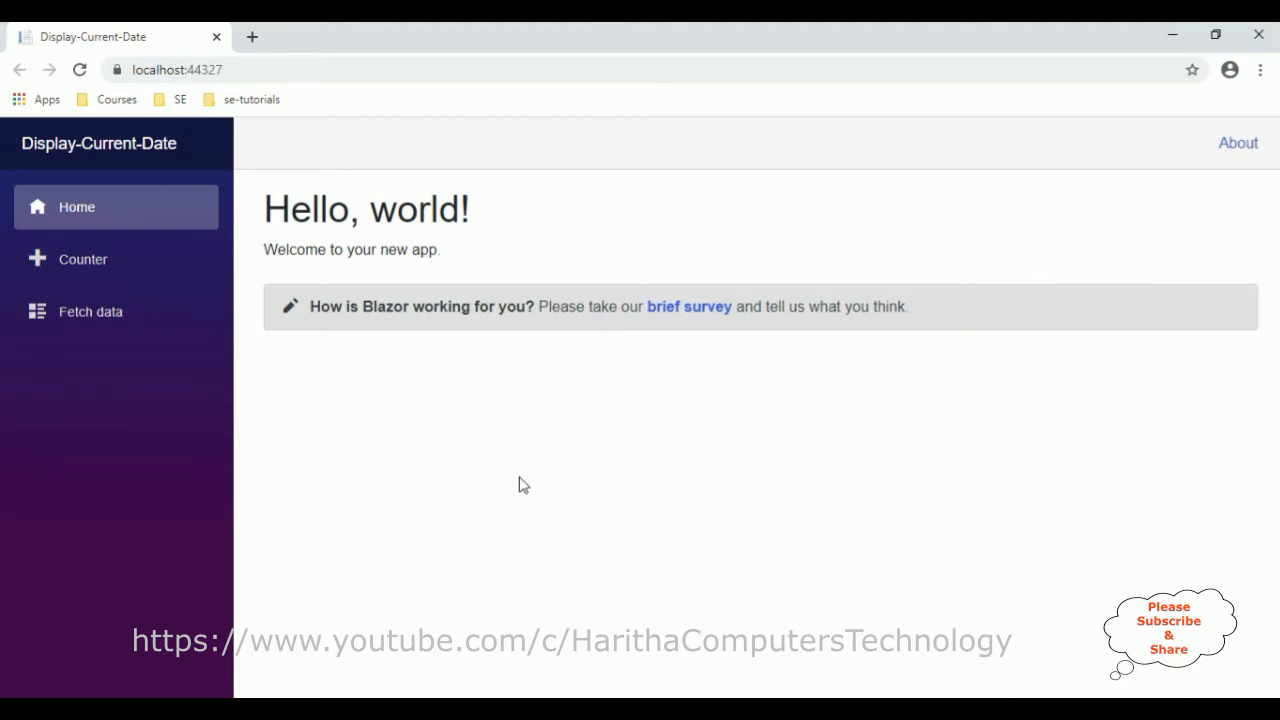
mouse_move(788, 416)
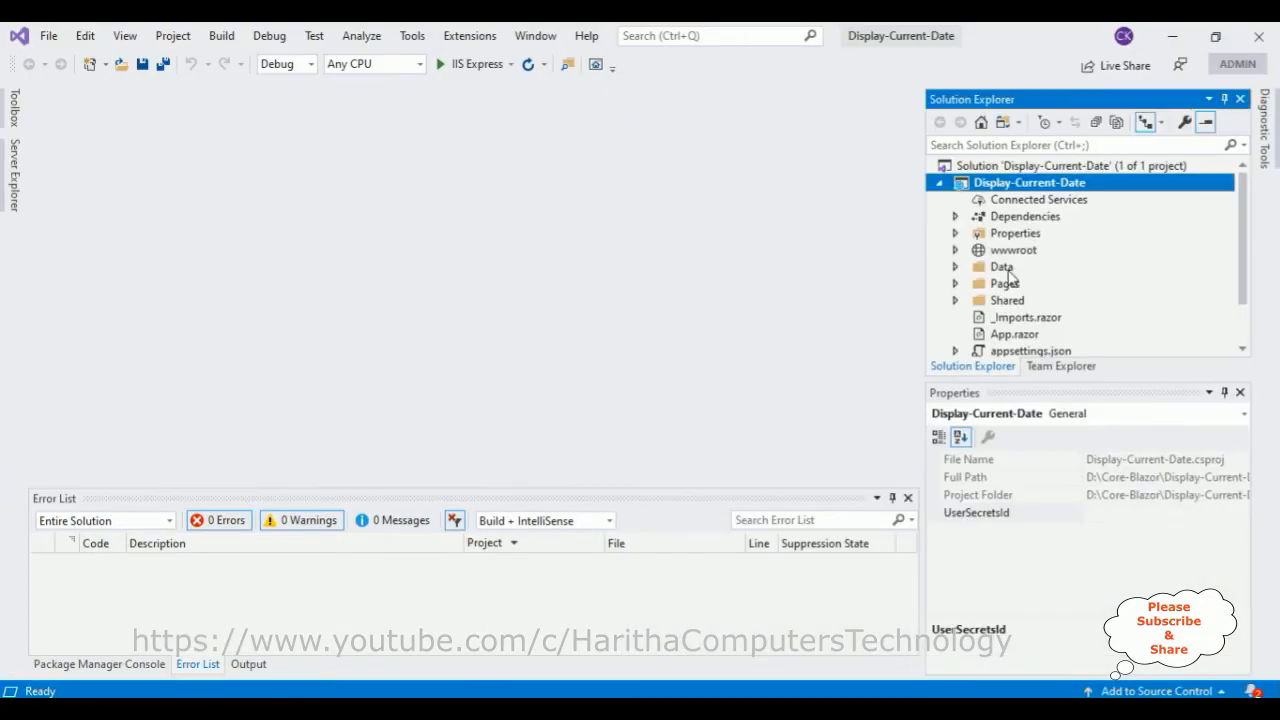
- Open Index.razor from the Pages folder in Solution Explorer for editing
click(954, 284)
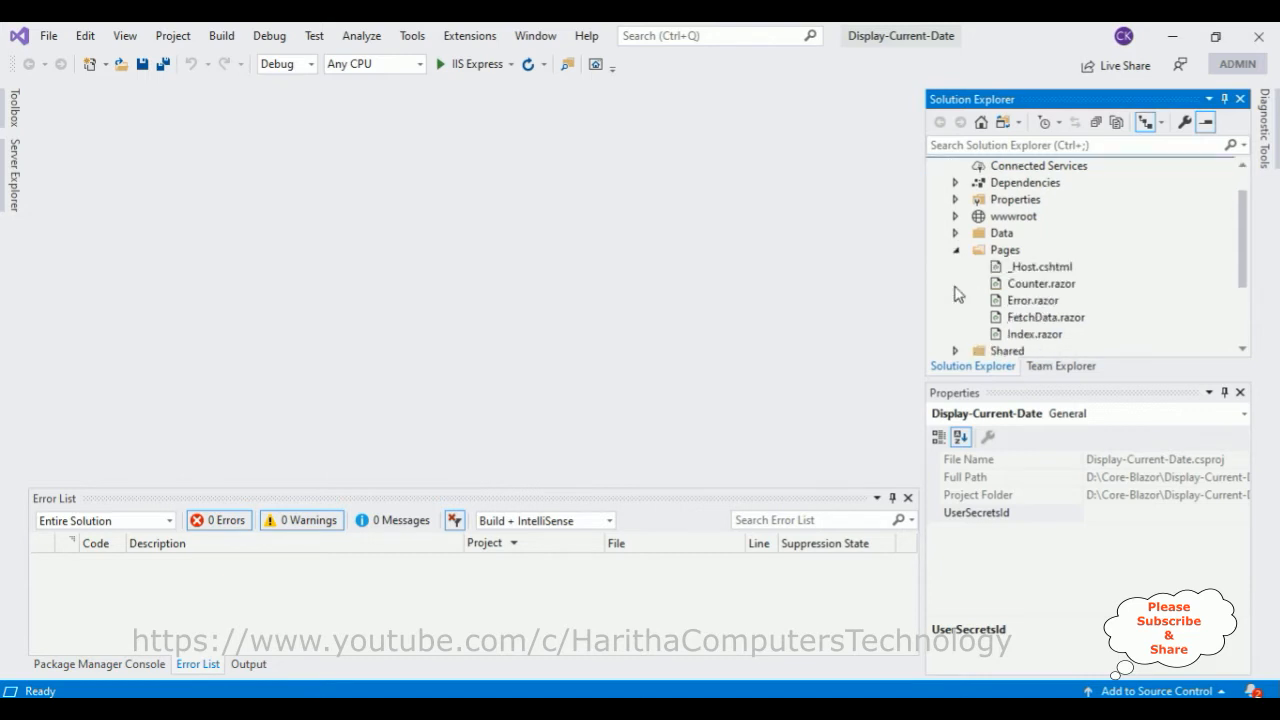
click(1034, 332)
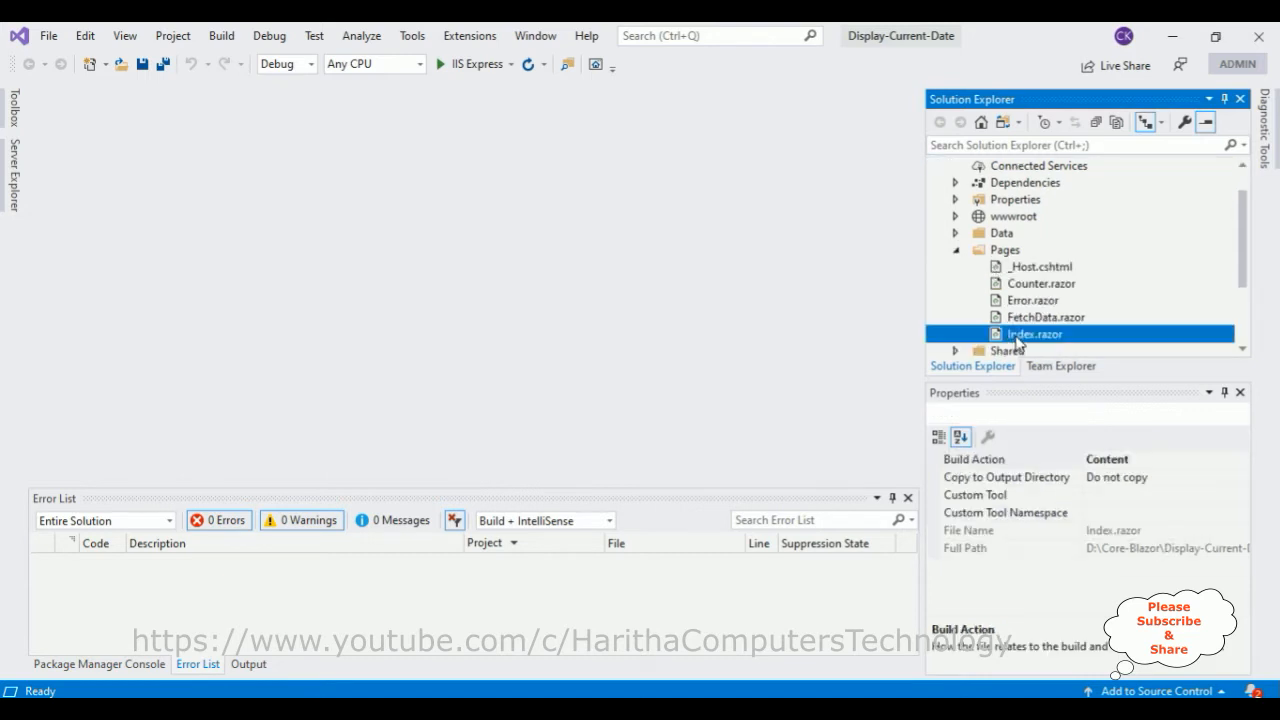
double_click(1034, 332)
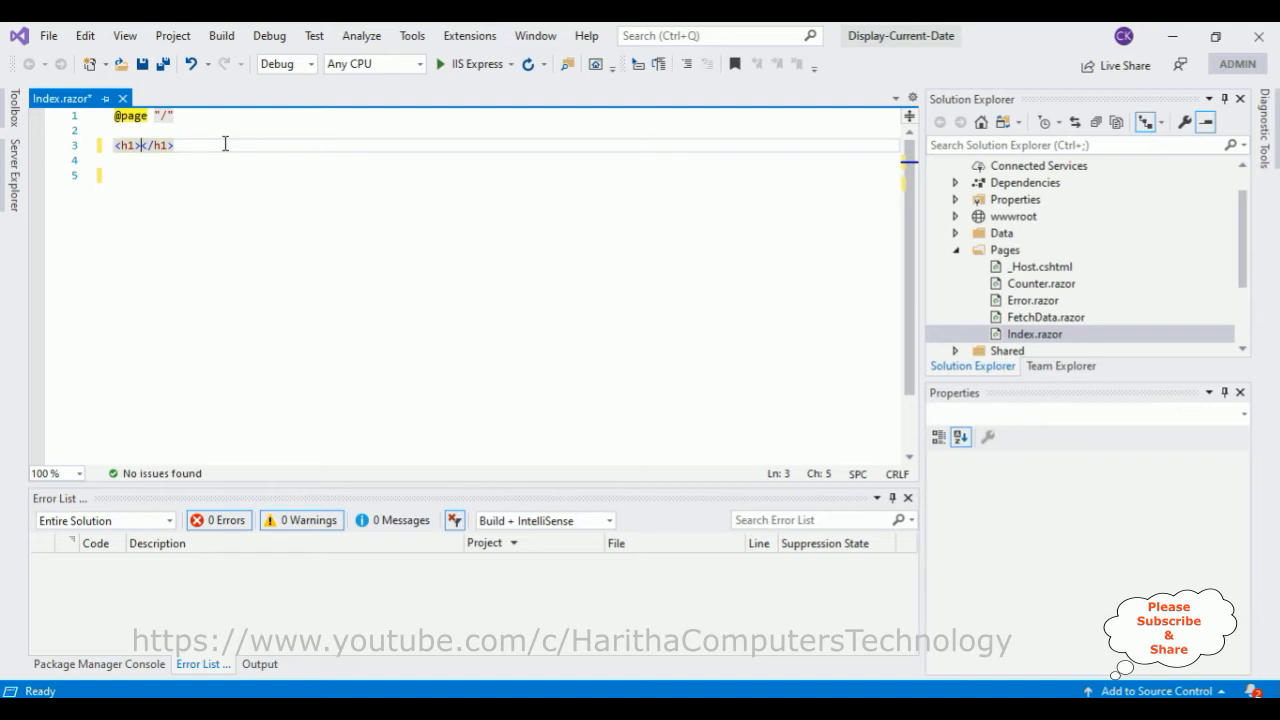
- Give the page a 'Display Current Date' heading followed by an <hr/> rule
text(Display Curre)
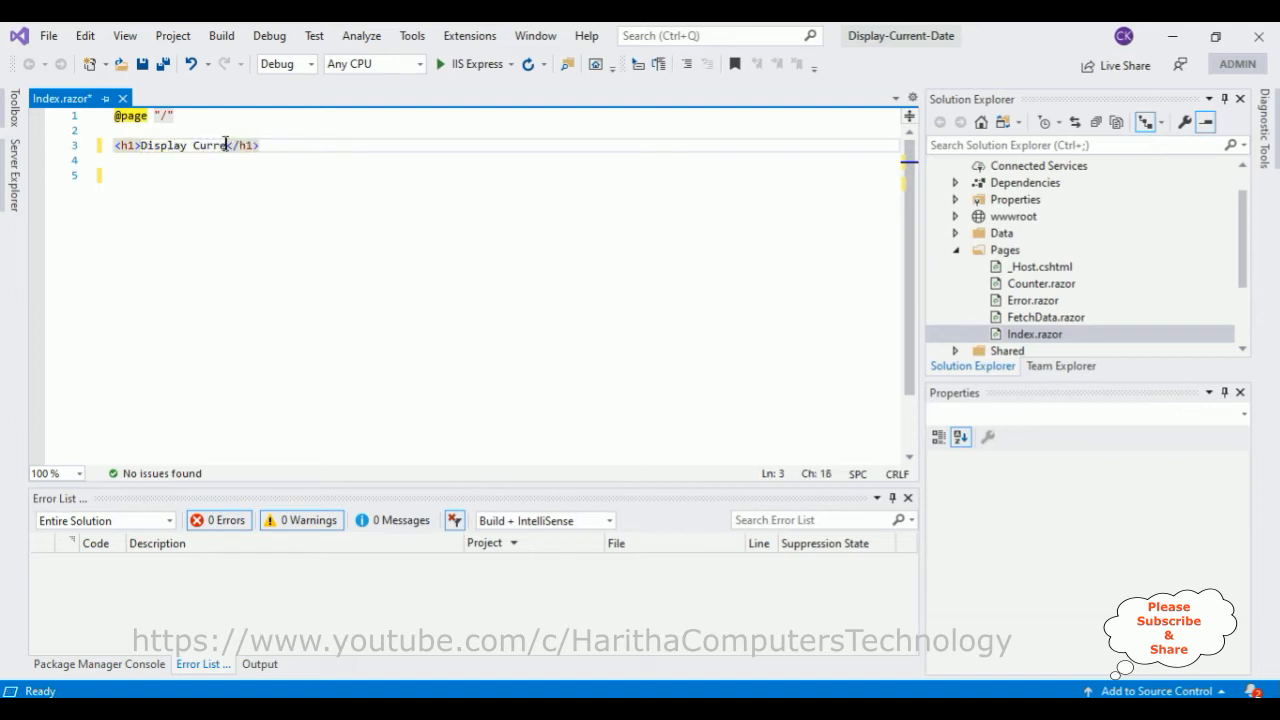
text(nt Date)
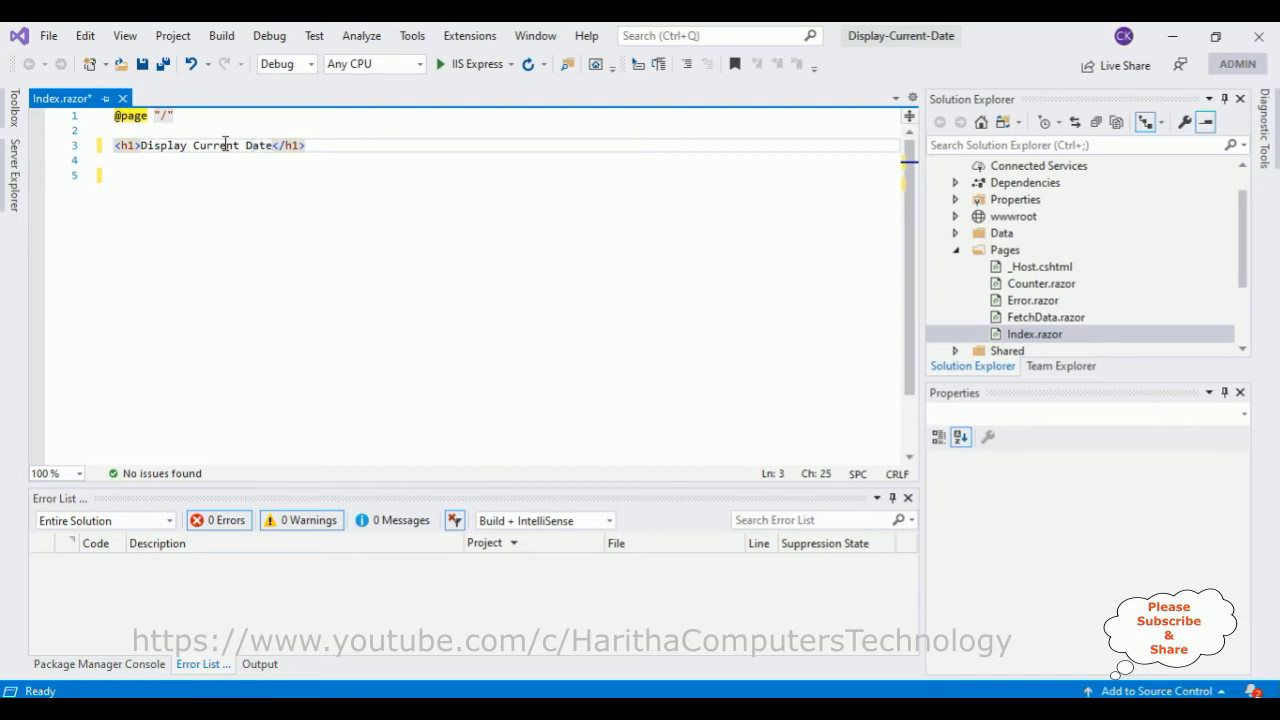
text(<)
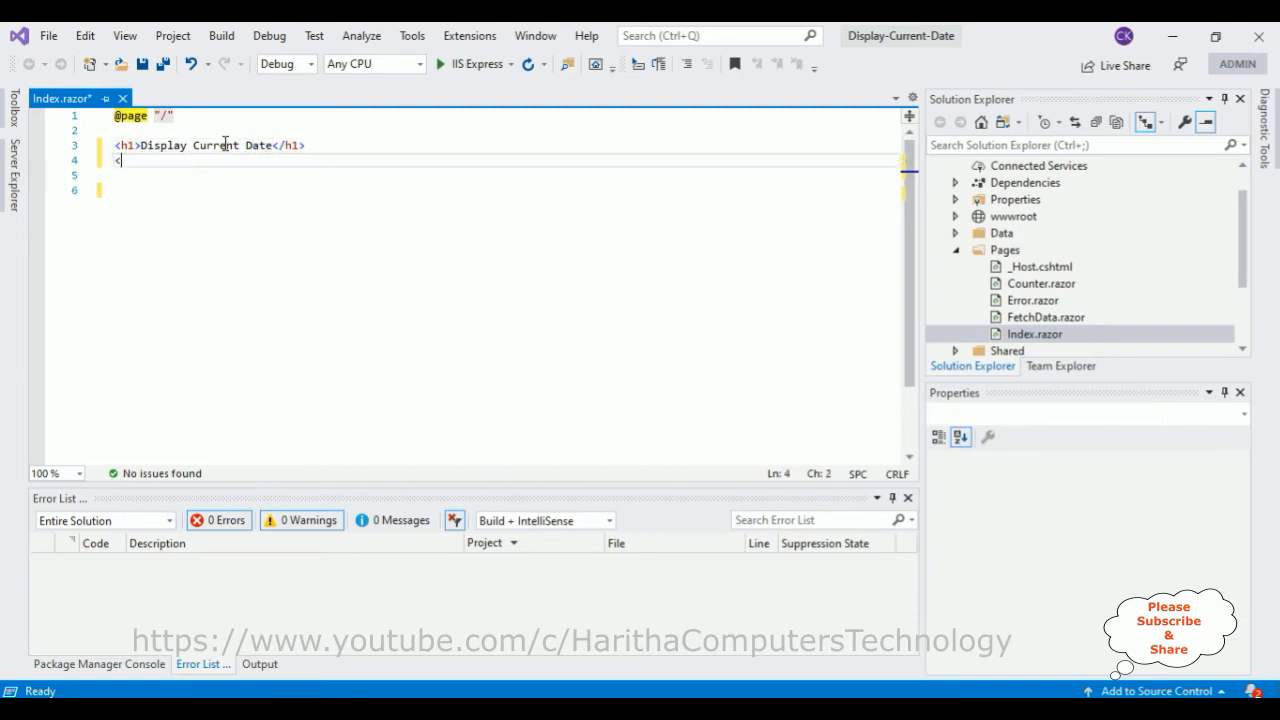
text(hr/>)
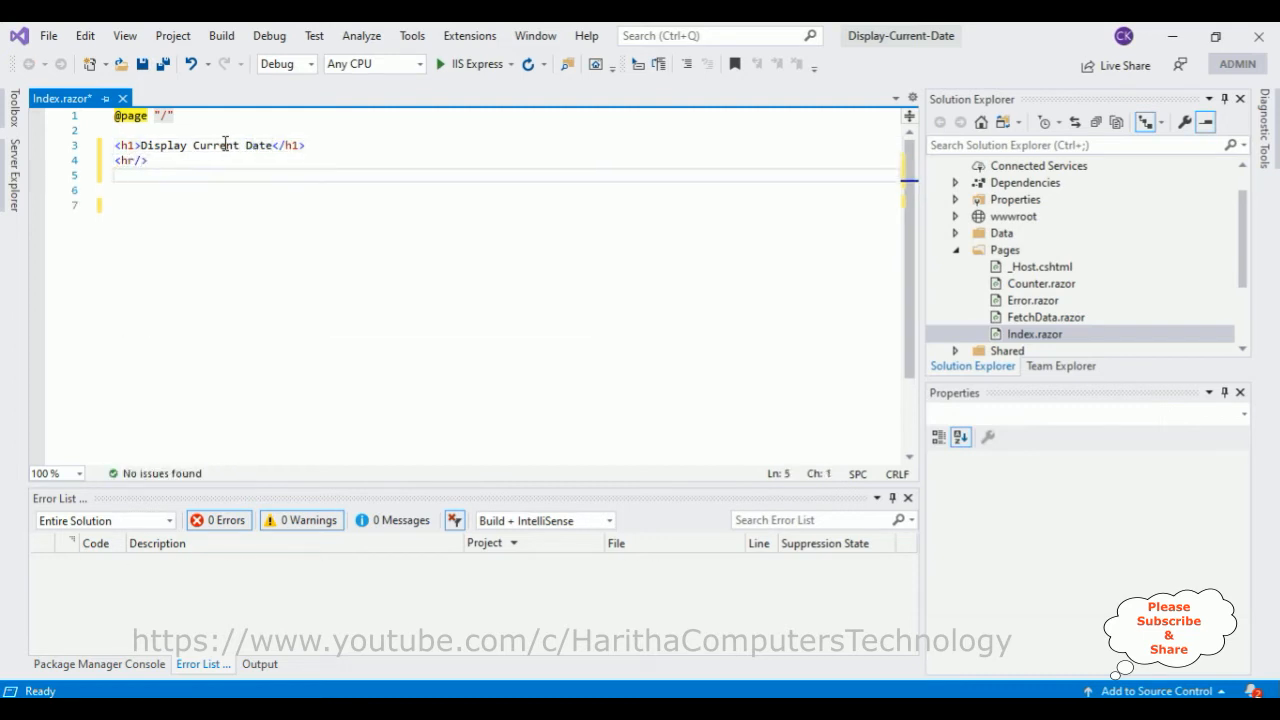
key(Enter)
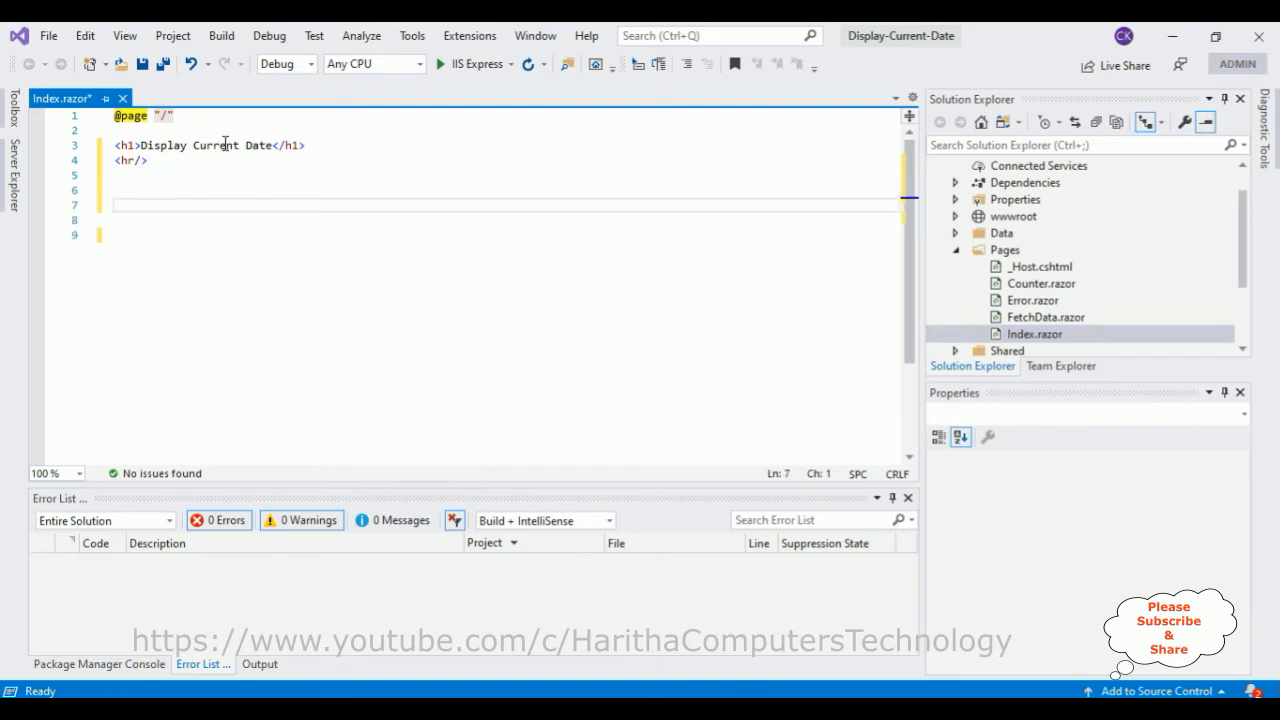
text(@code{)
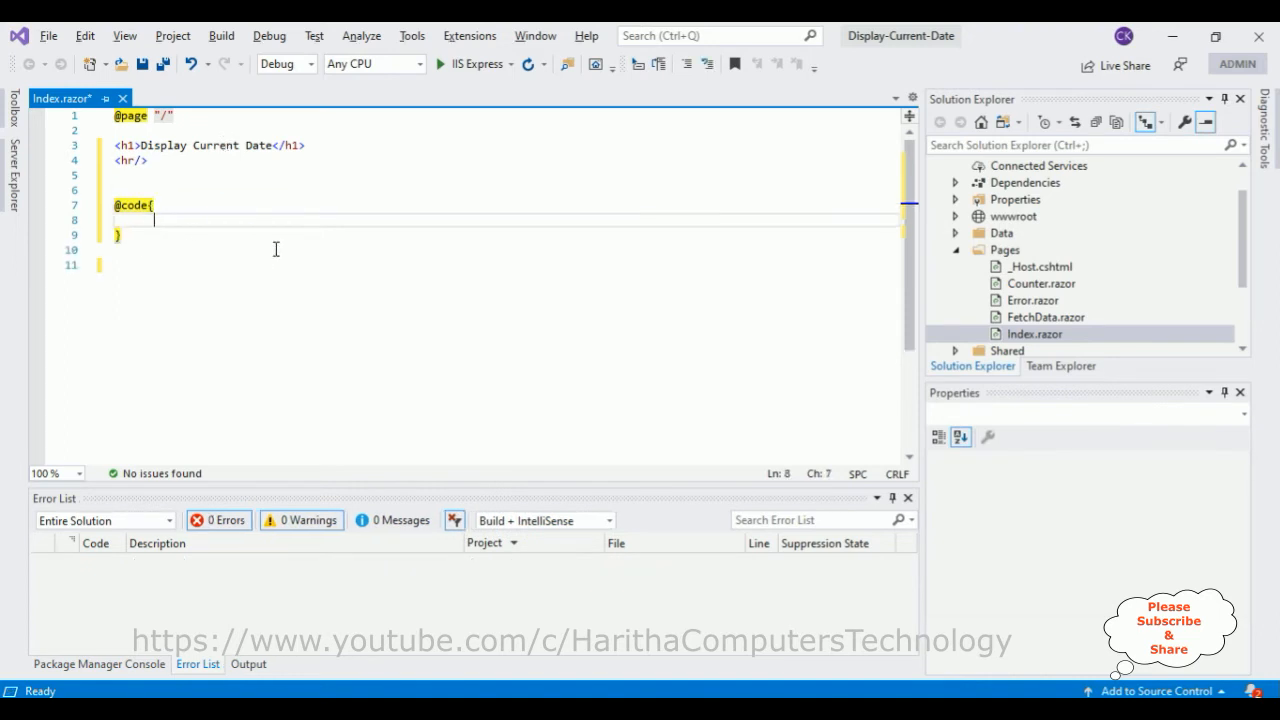
text(private string)
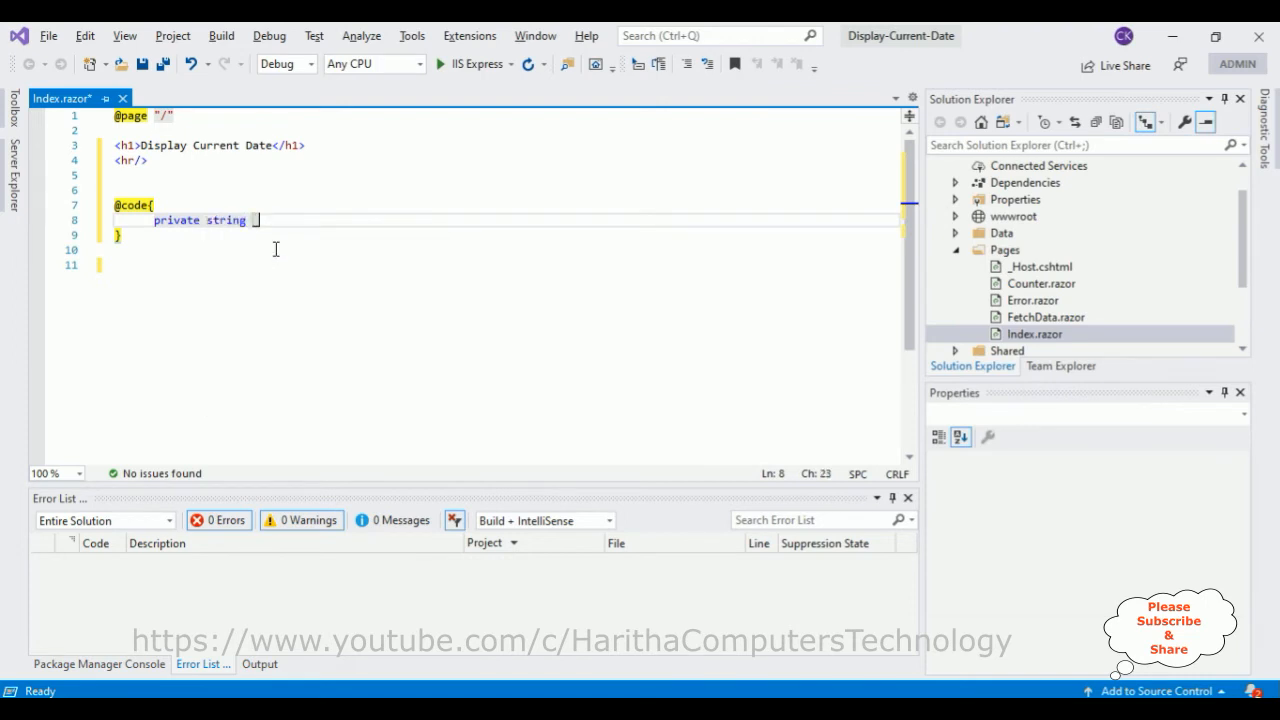
text(_displaydate)
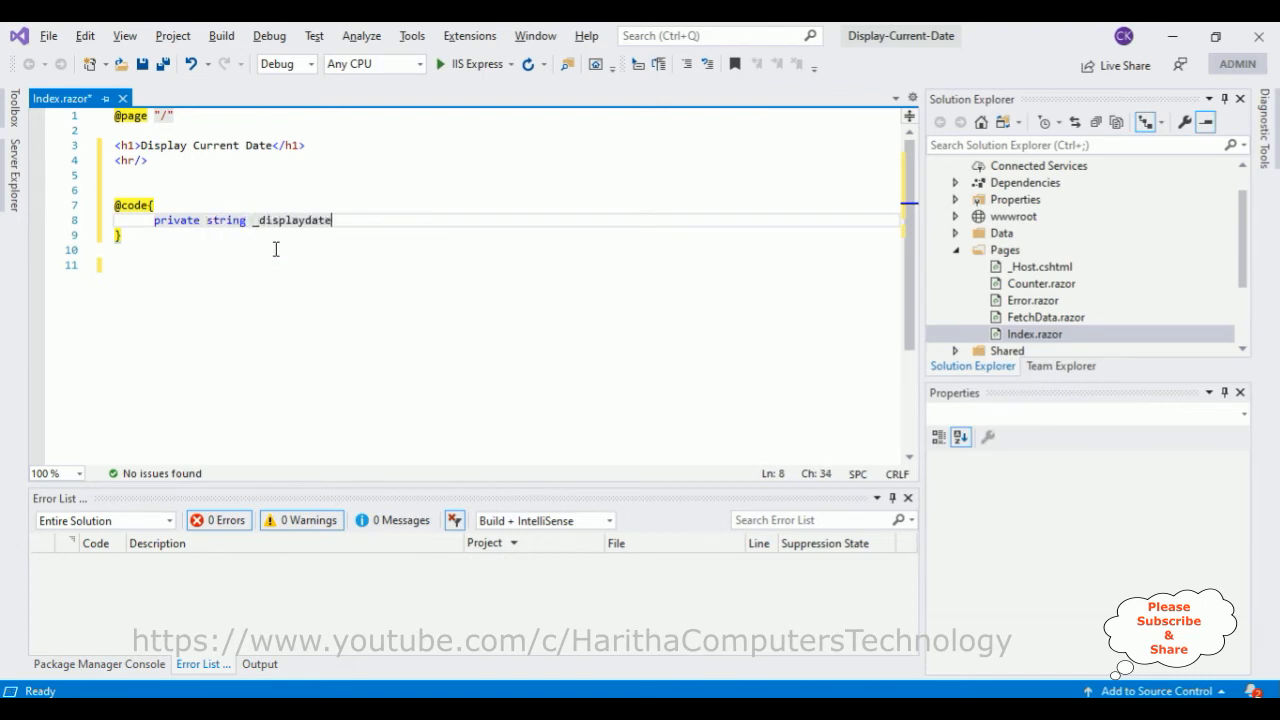
text(;)
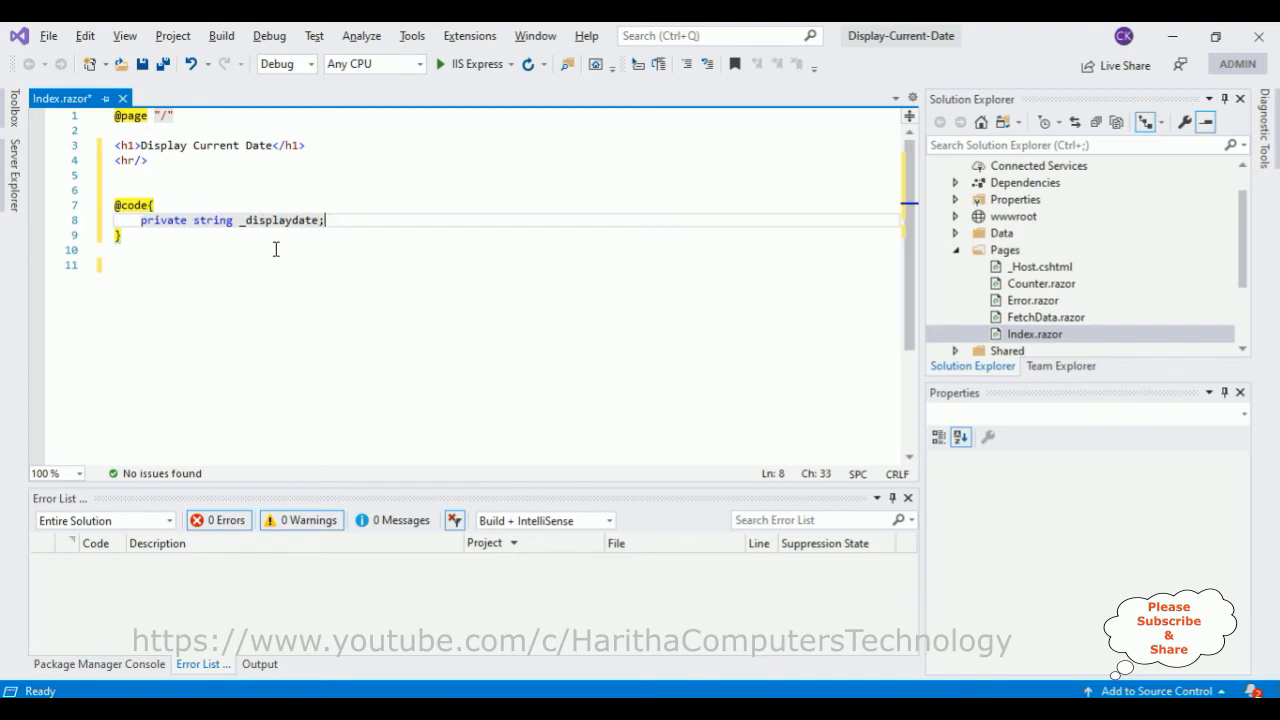
mouse_move(354, 228)
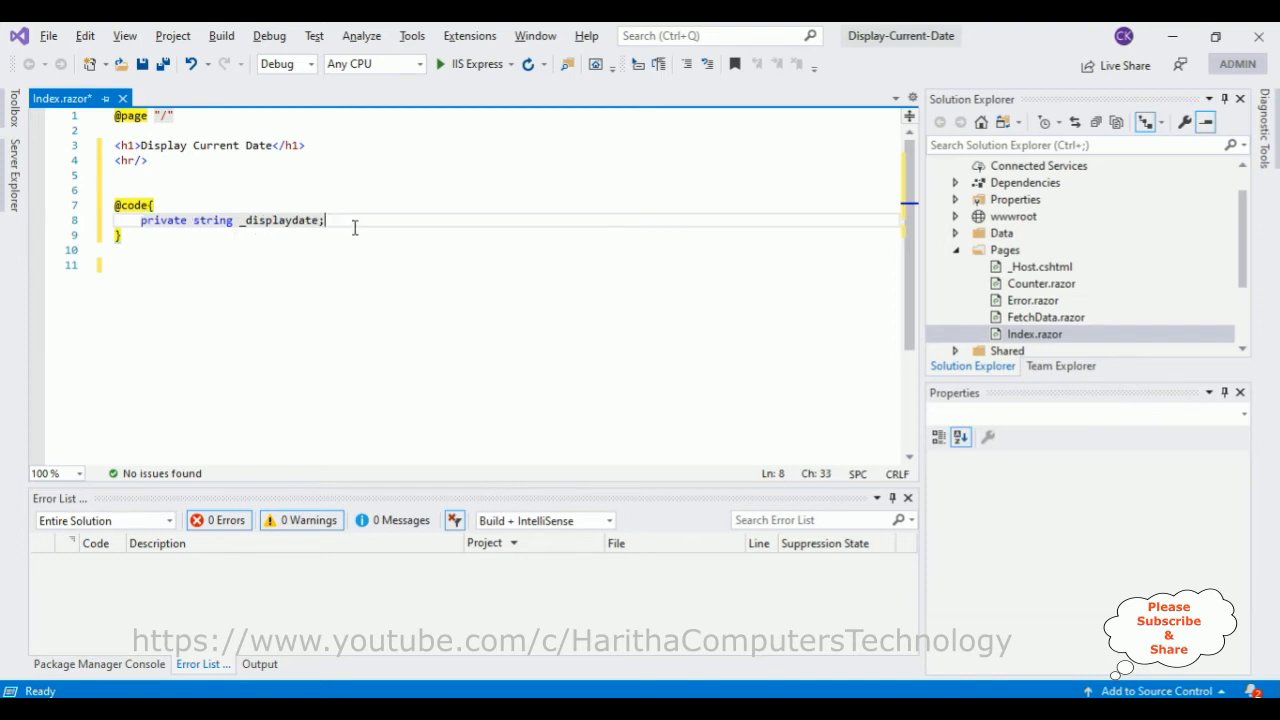
key(Return)
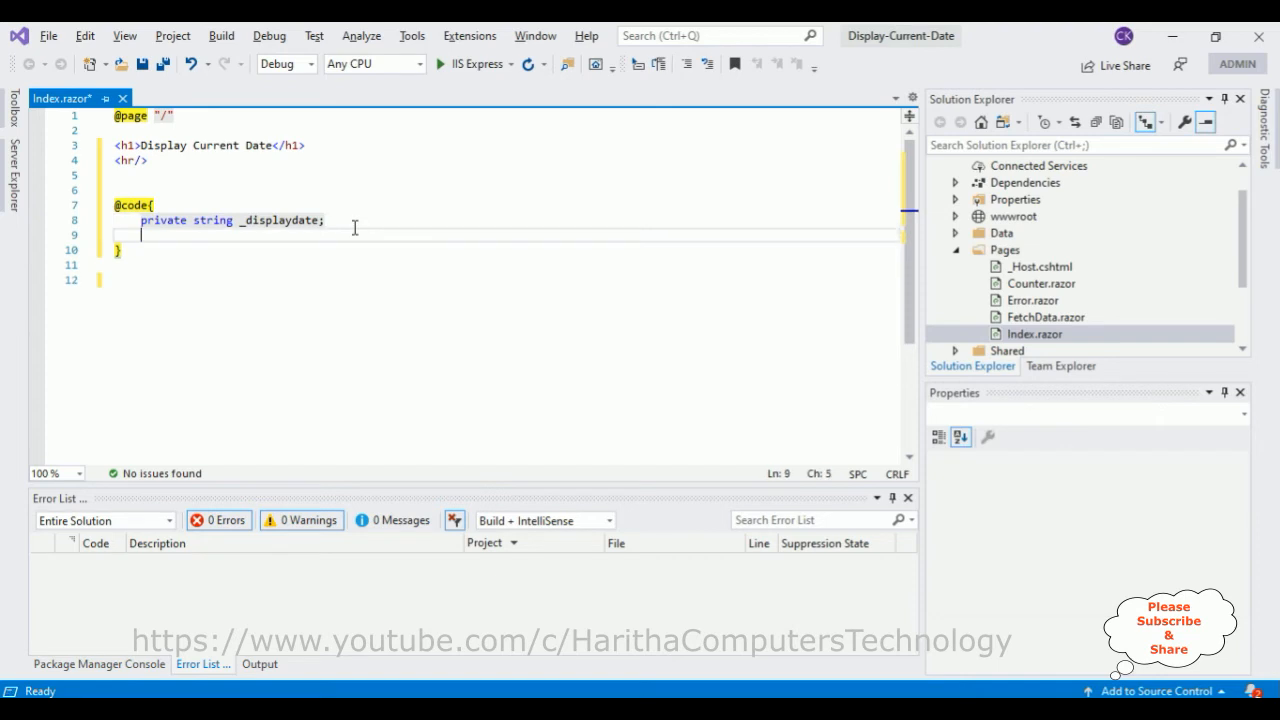
- Override OnInitialized to set _displaydate to DateTime.Now.ToString()
text(protected)
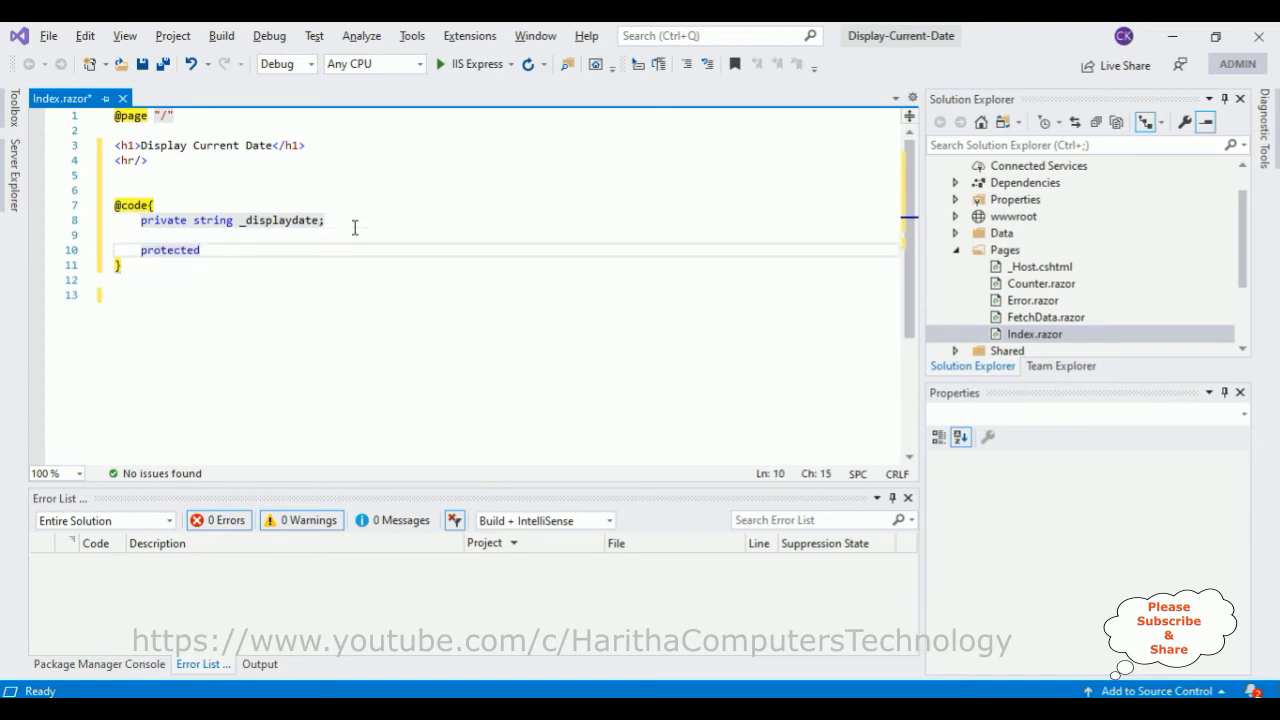
text(override void OnInitialized()
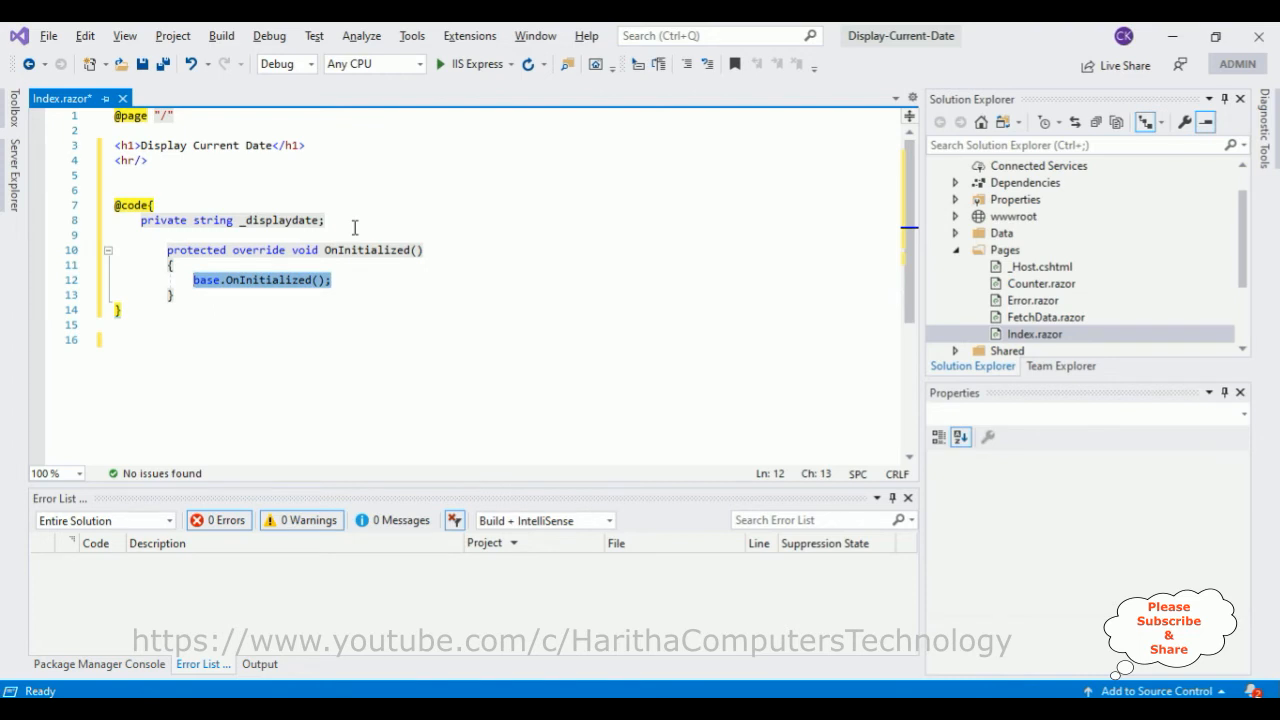
key(Delete)
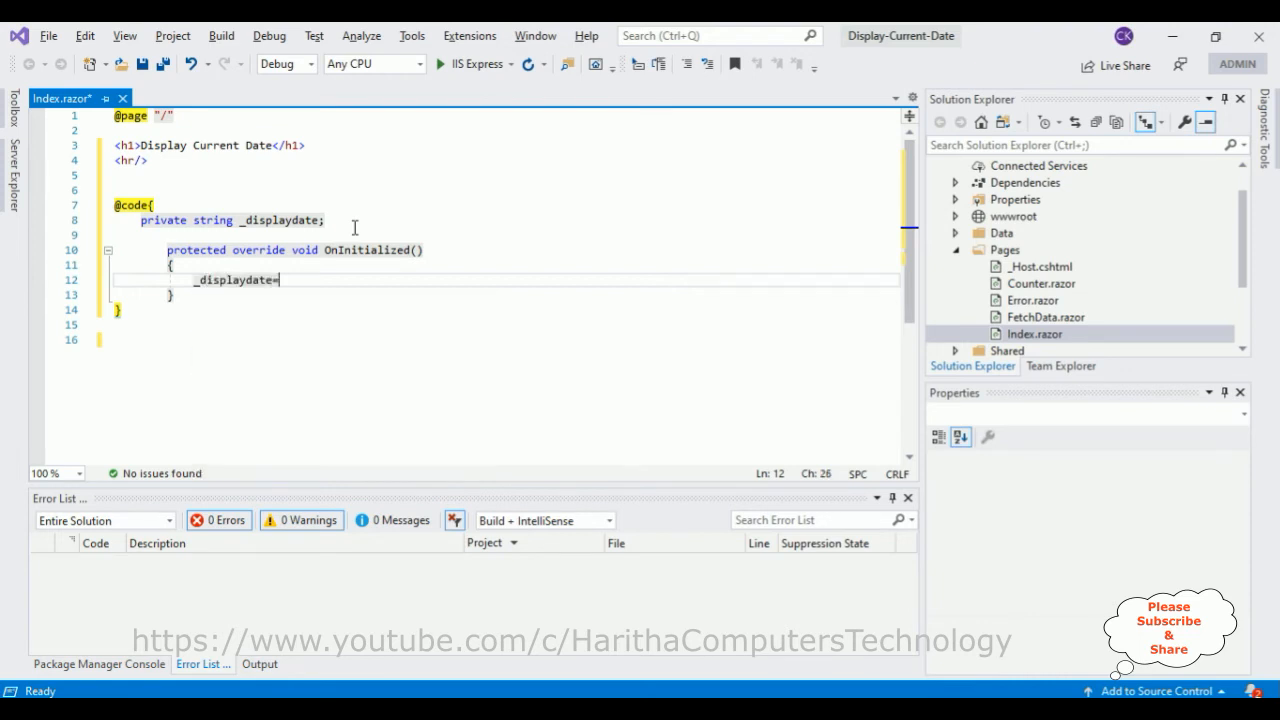
text(DateTime)
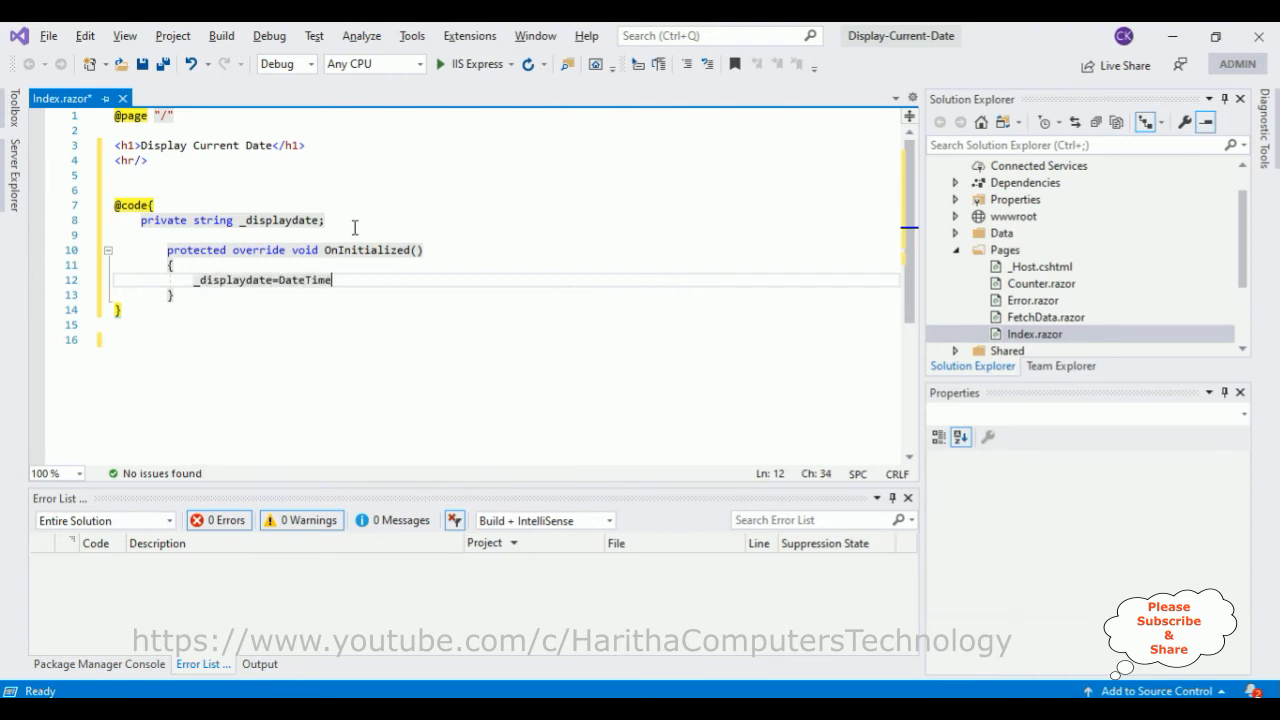
text(.Now)
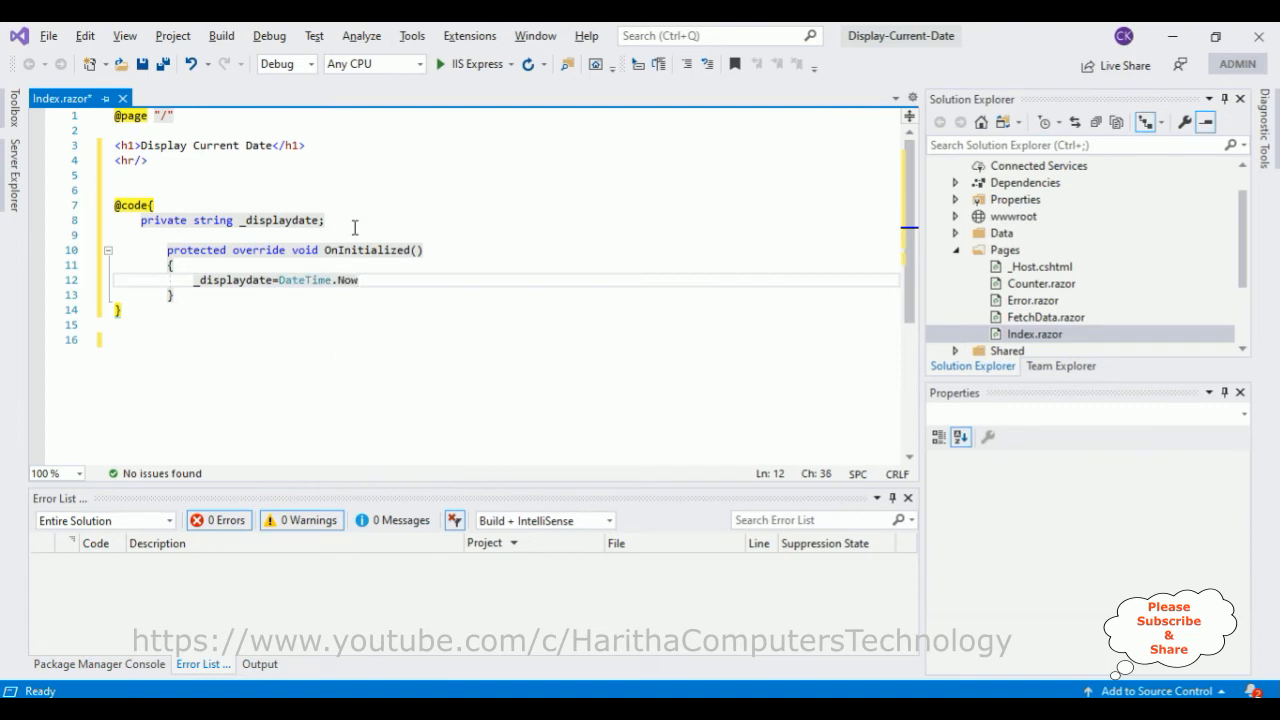
text(.ToString();)
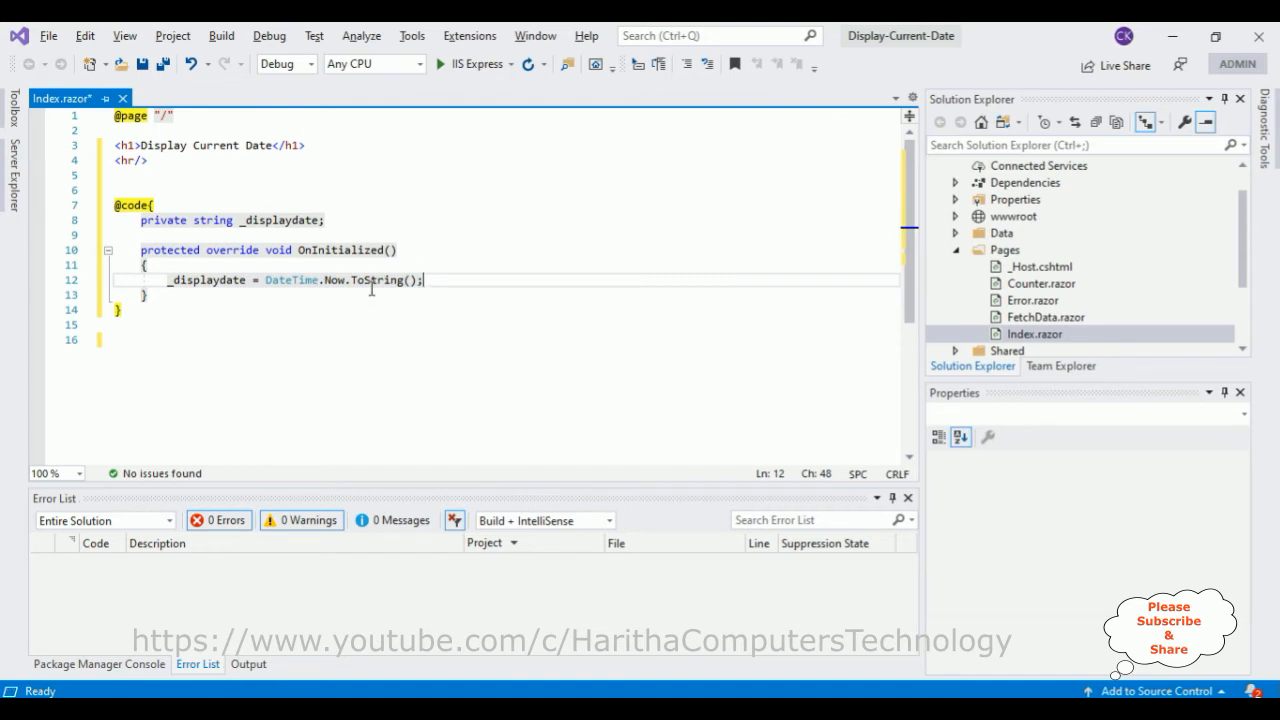
mouse_move(376, 280)
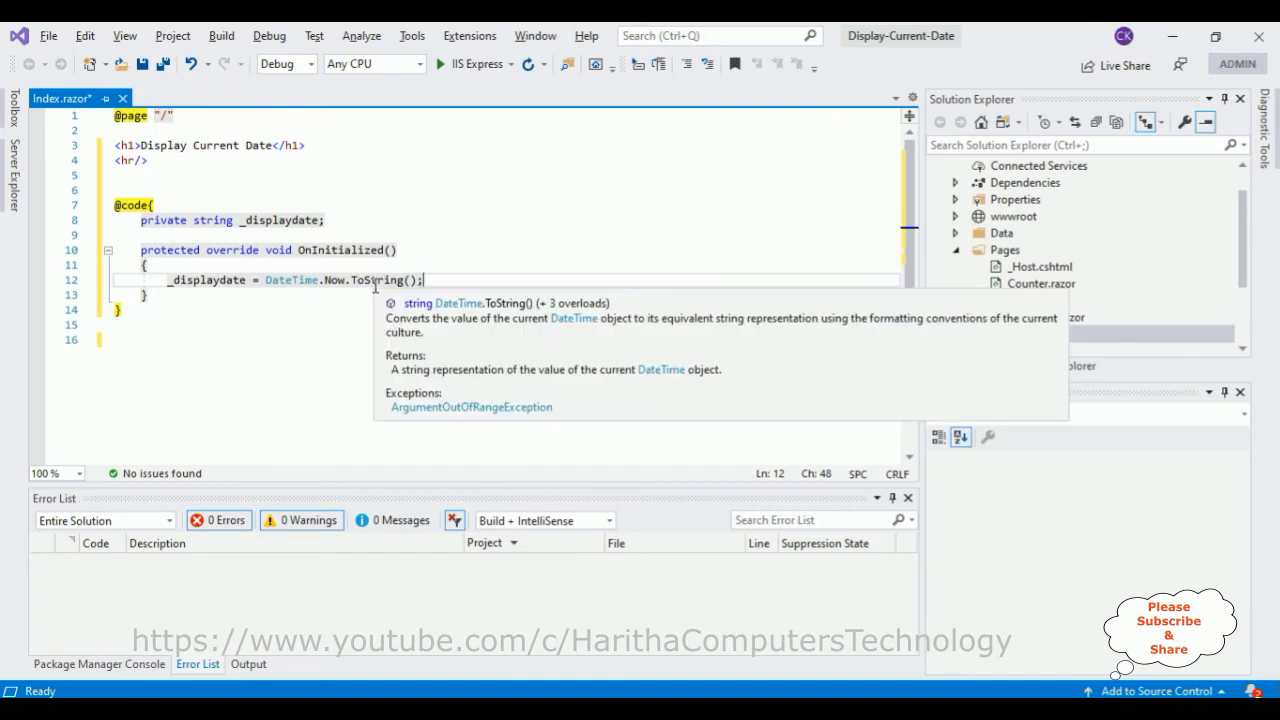
click(148, 188)
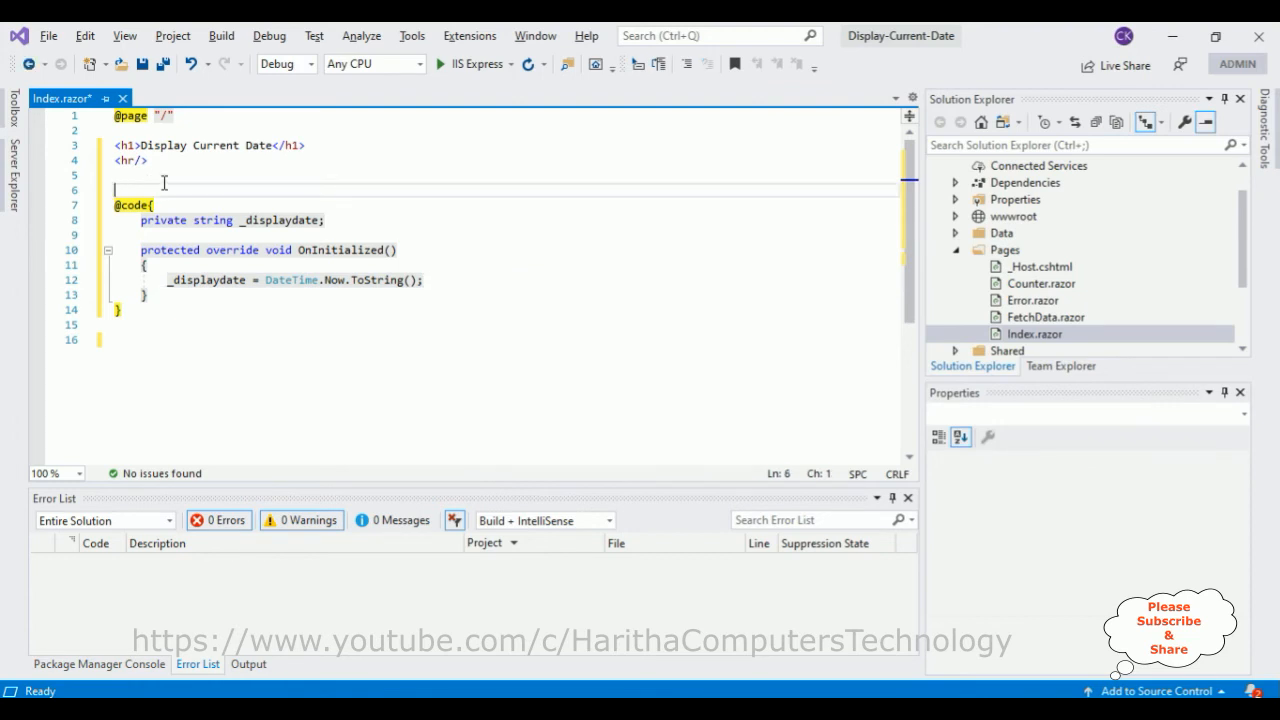
text(@dis)
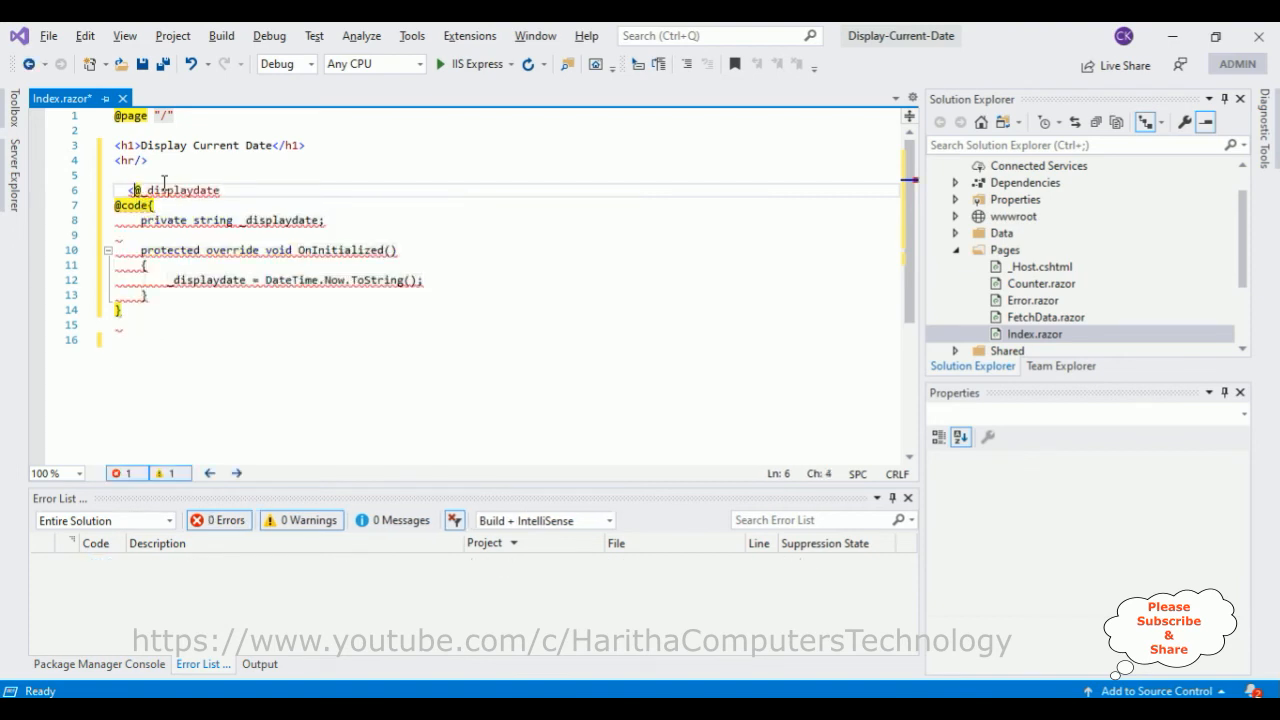
text(b></b>)
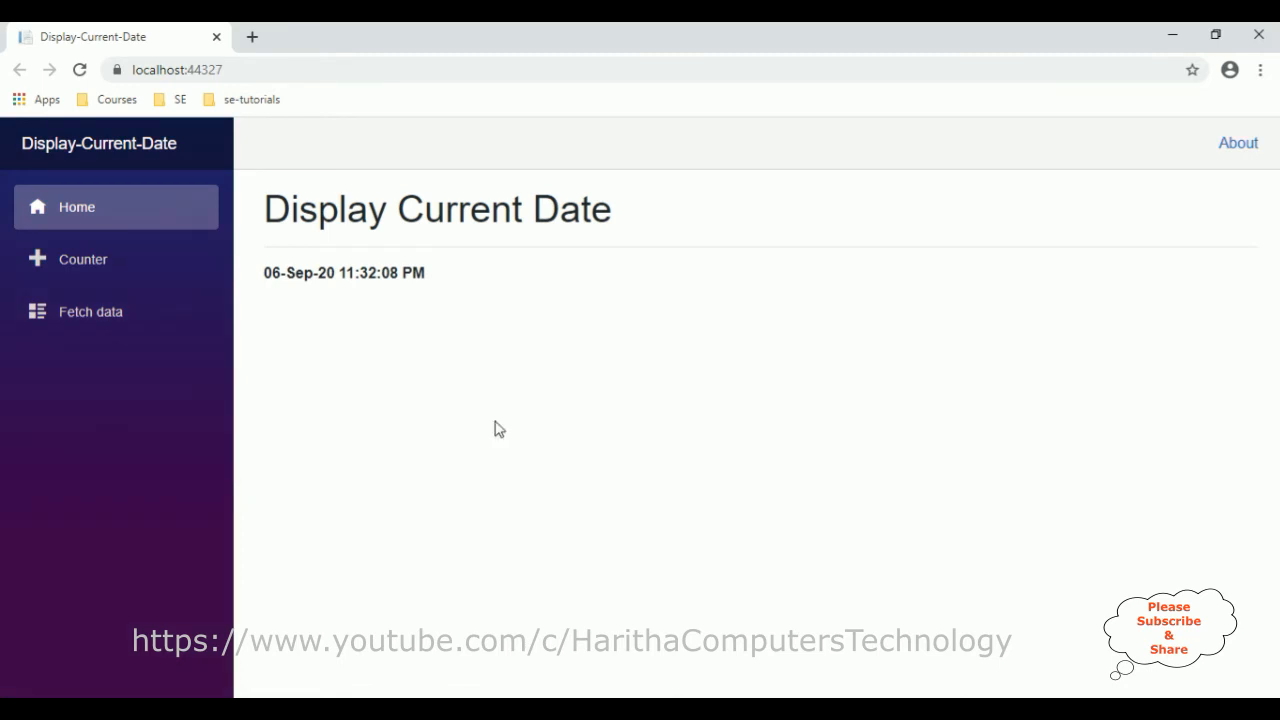
mouse_move(456, 276)
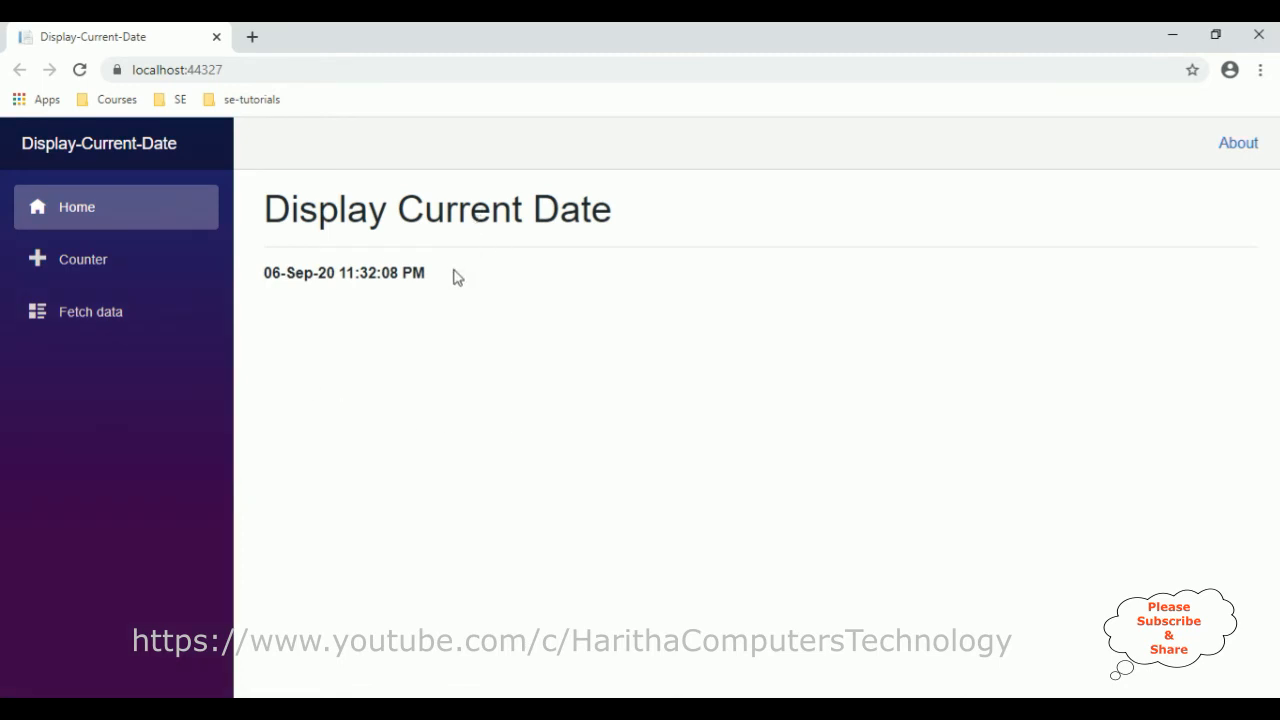
mouse_move(364, 260)
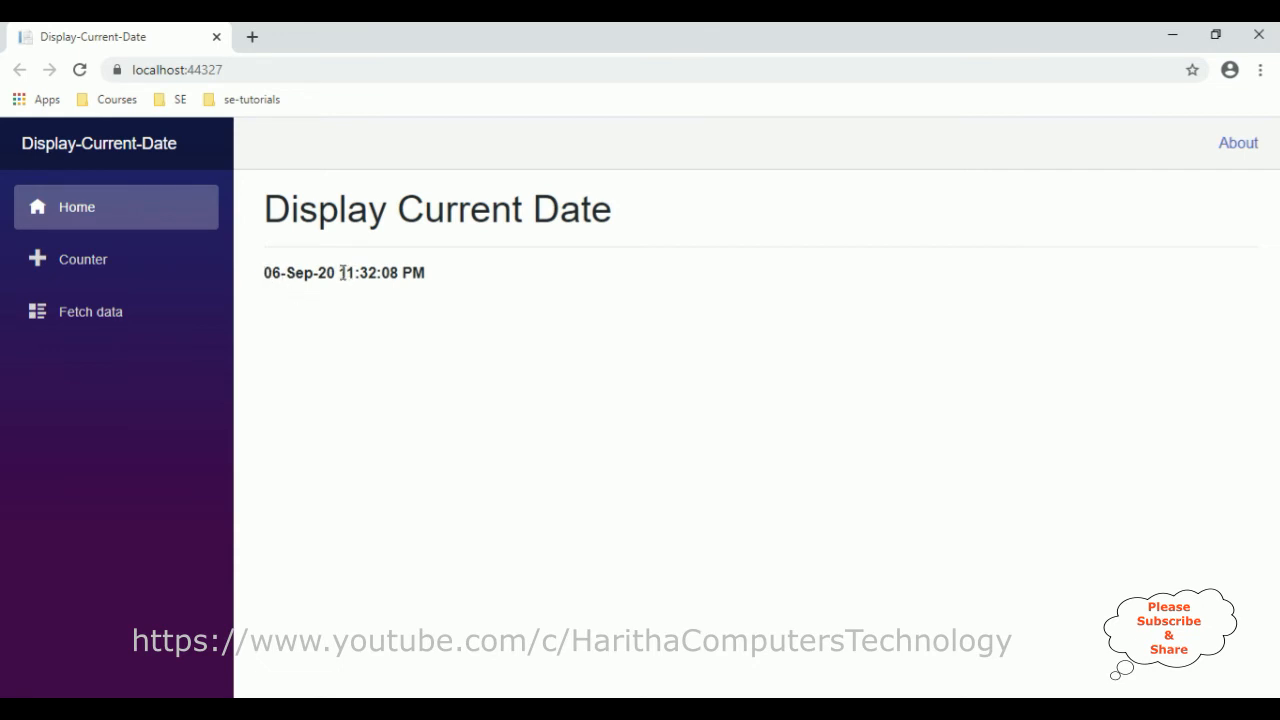
mouse_move(252, 274)
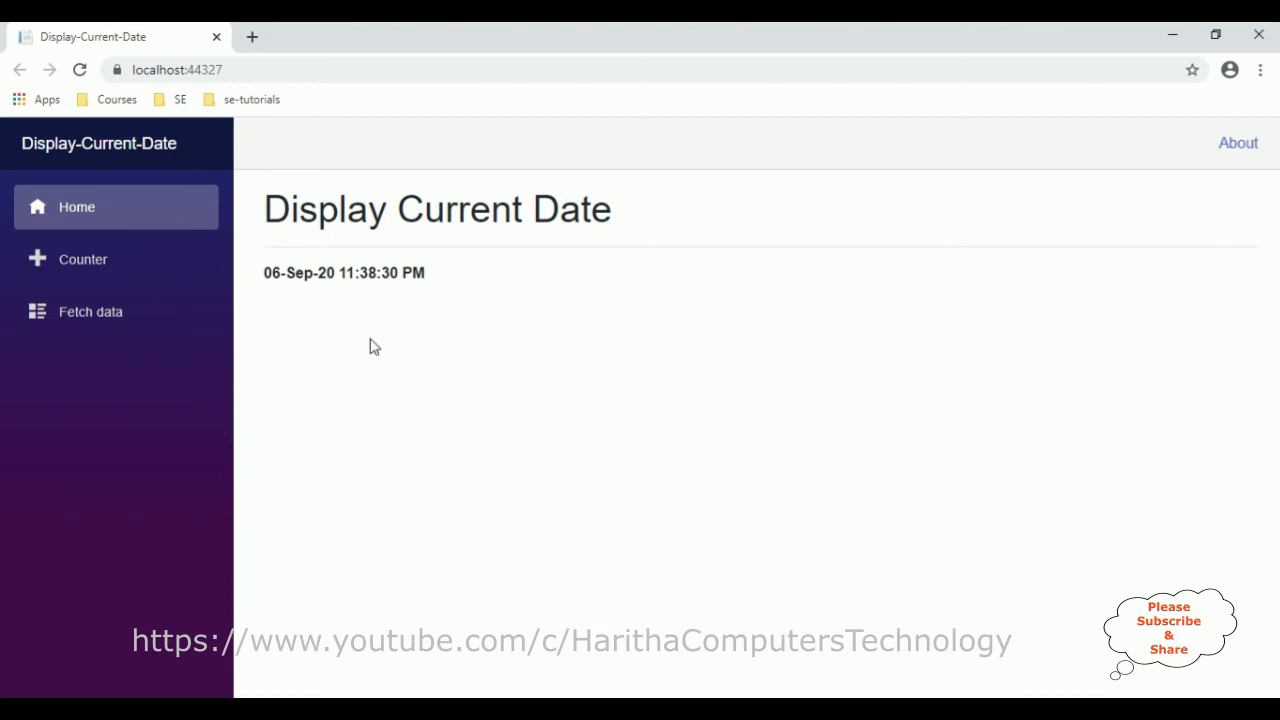
mouse_move(348, 276)
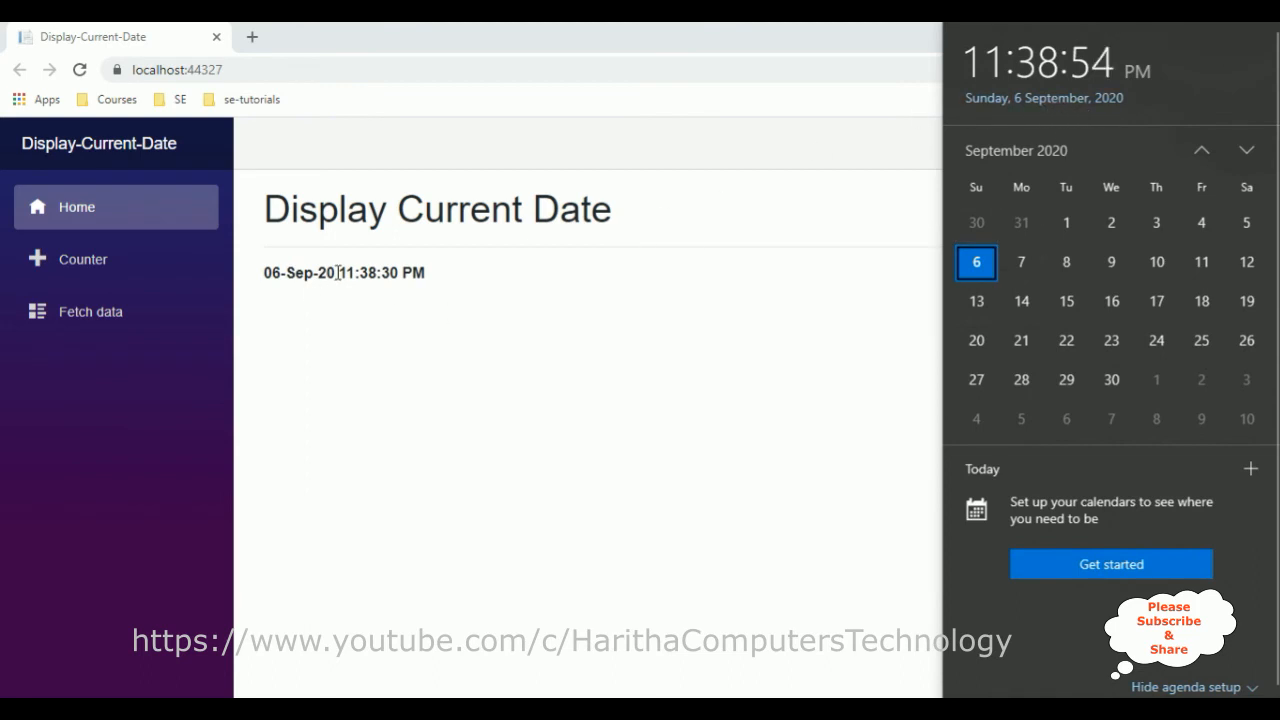
- Return to the ToString call in Index.razor after checking the refreshed time in Chrome
double_click(318, 272)
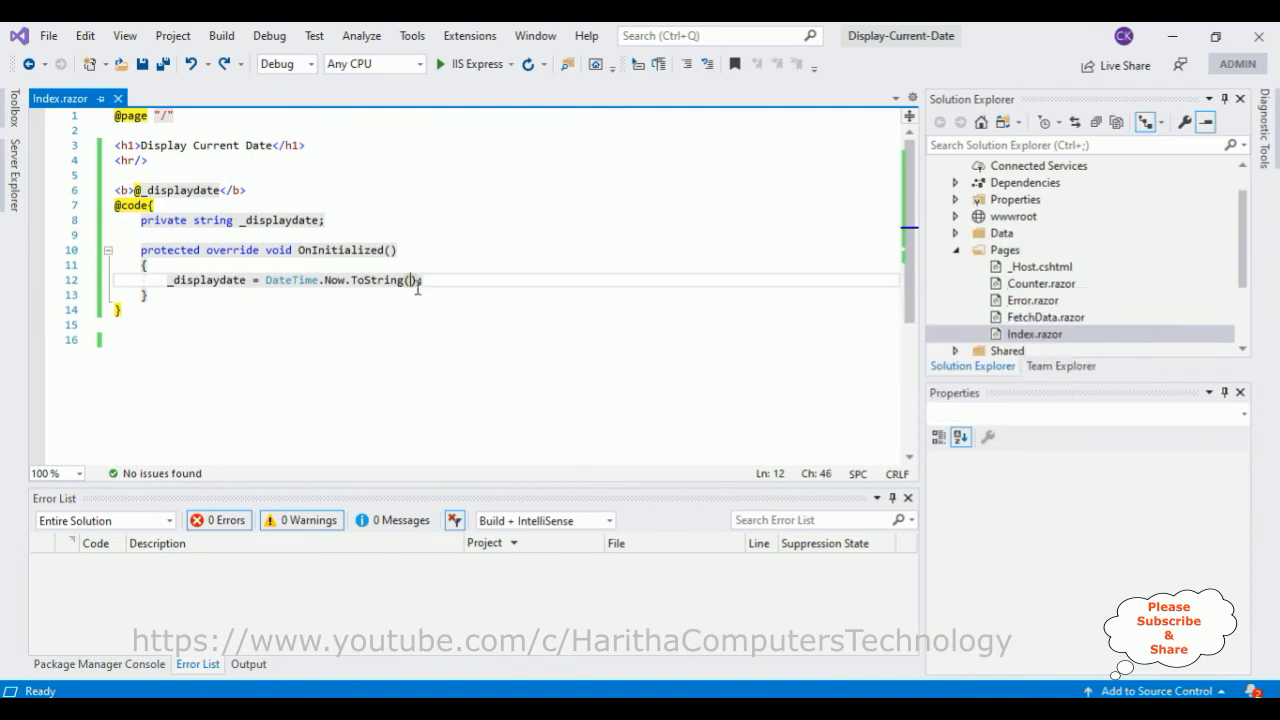
- Pass the "dd-M-yyyy" format and a culture argument to the ToString call
text("")
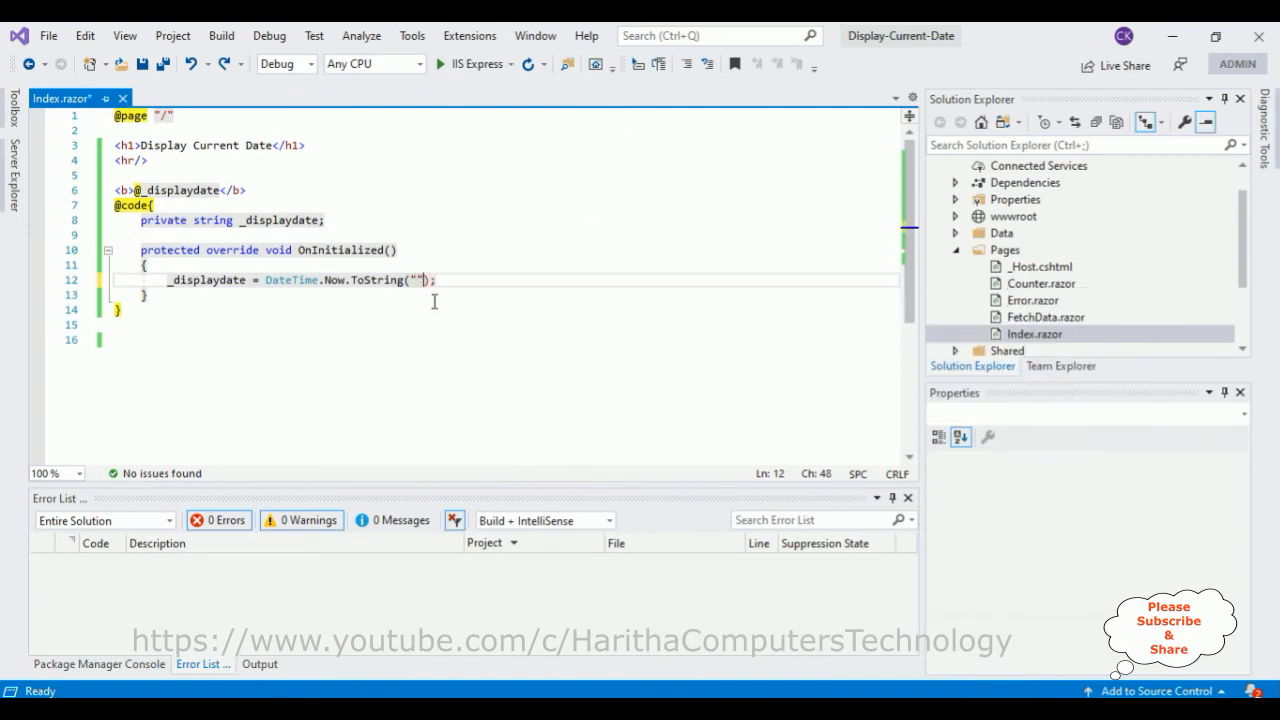
text(dd)
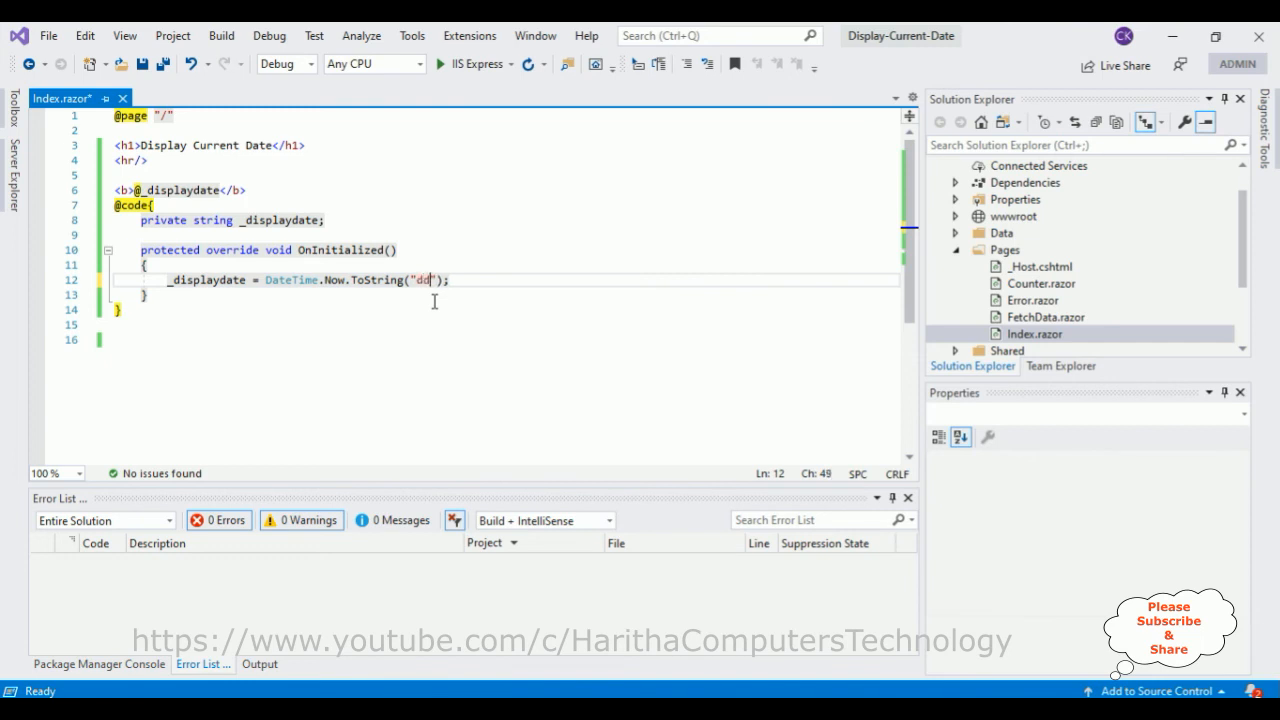
text(-M)
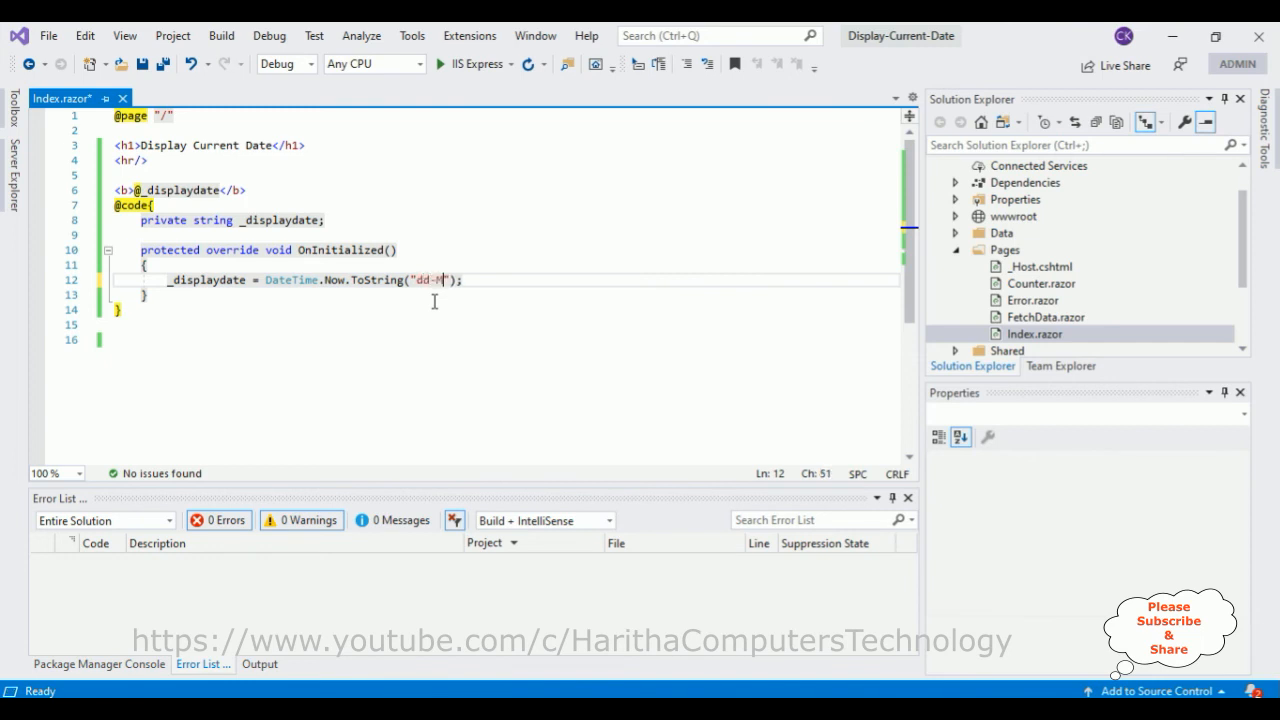
text(-yyyy)
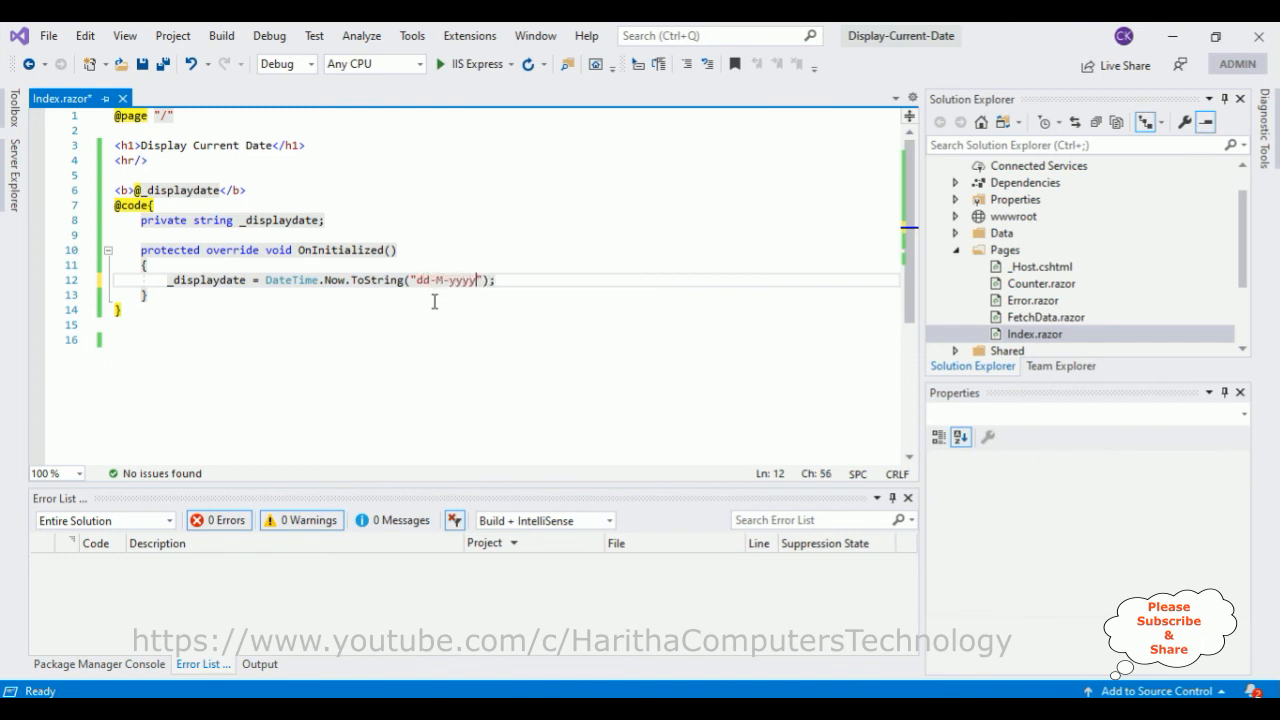
text(,)
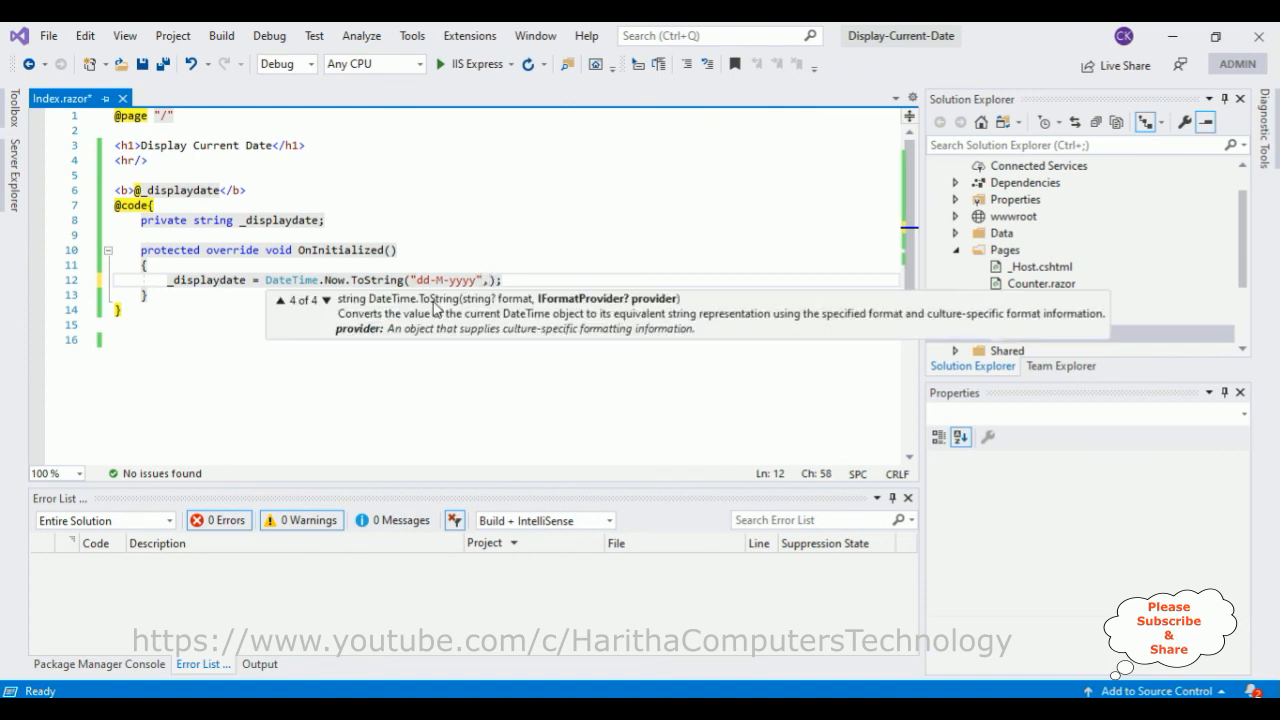
text(cul)
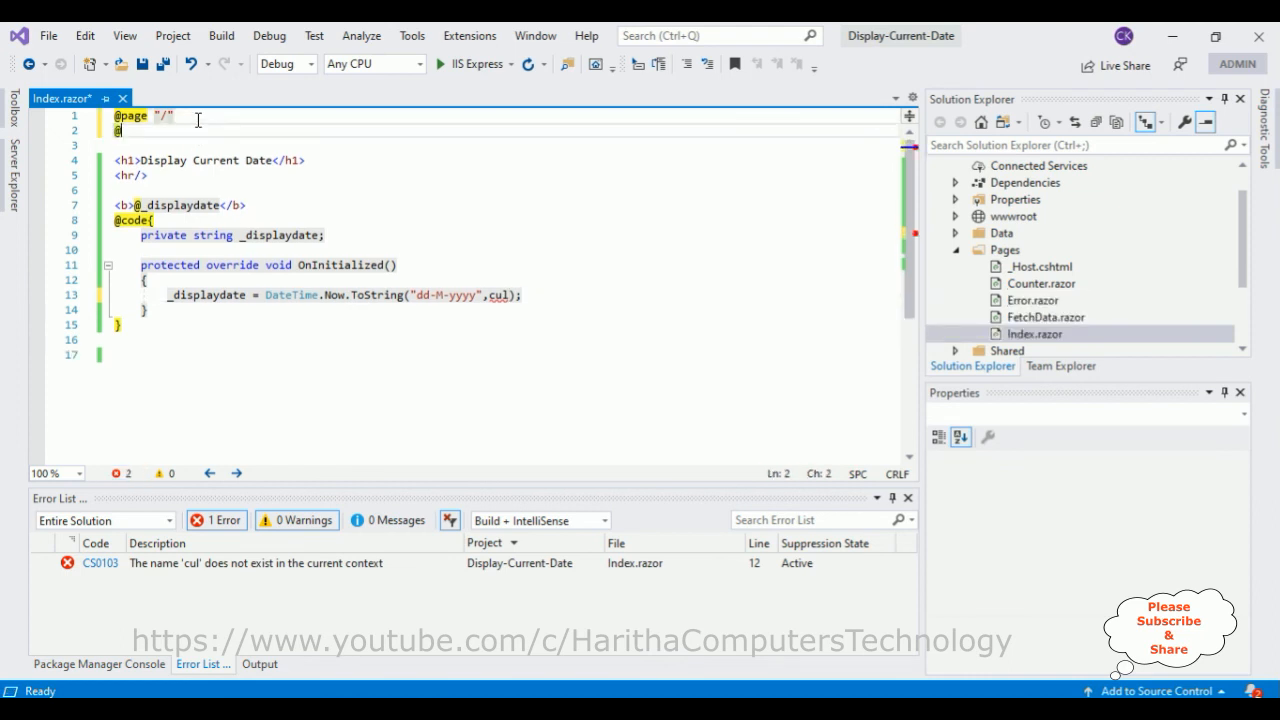
- Import System.Globalization and complete the argument as CultureInfo.InvariantCulture
text(using)
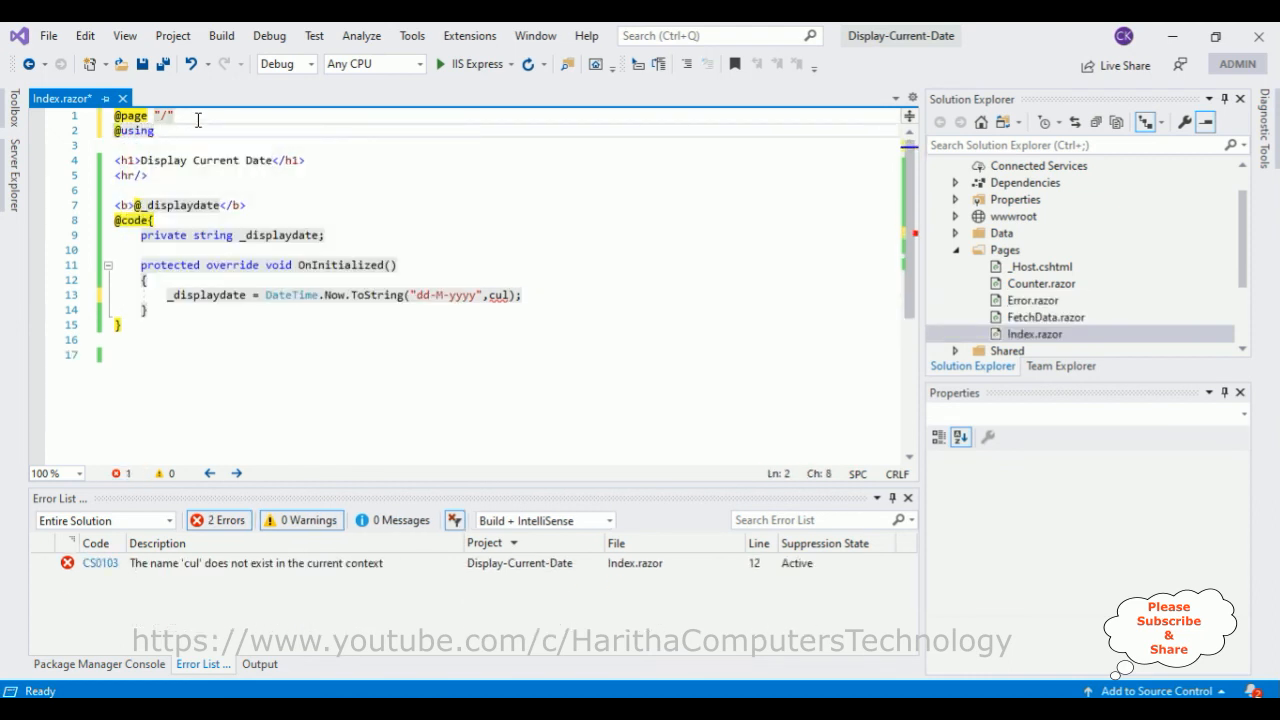
text(System.Globalization)
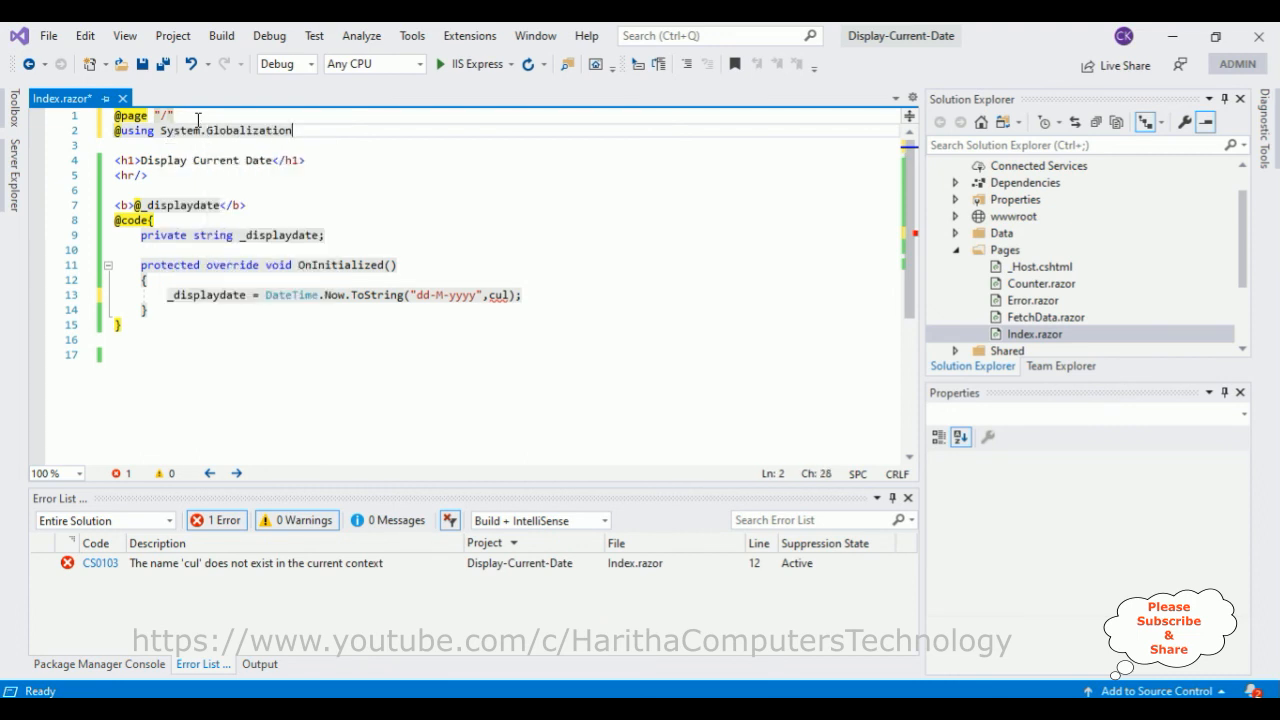
double_click(498, 296)
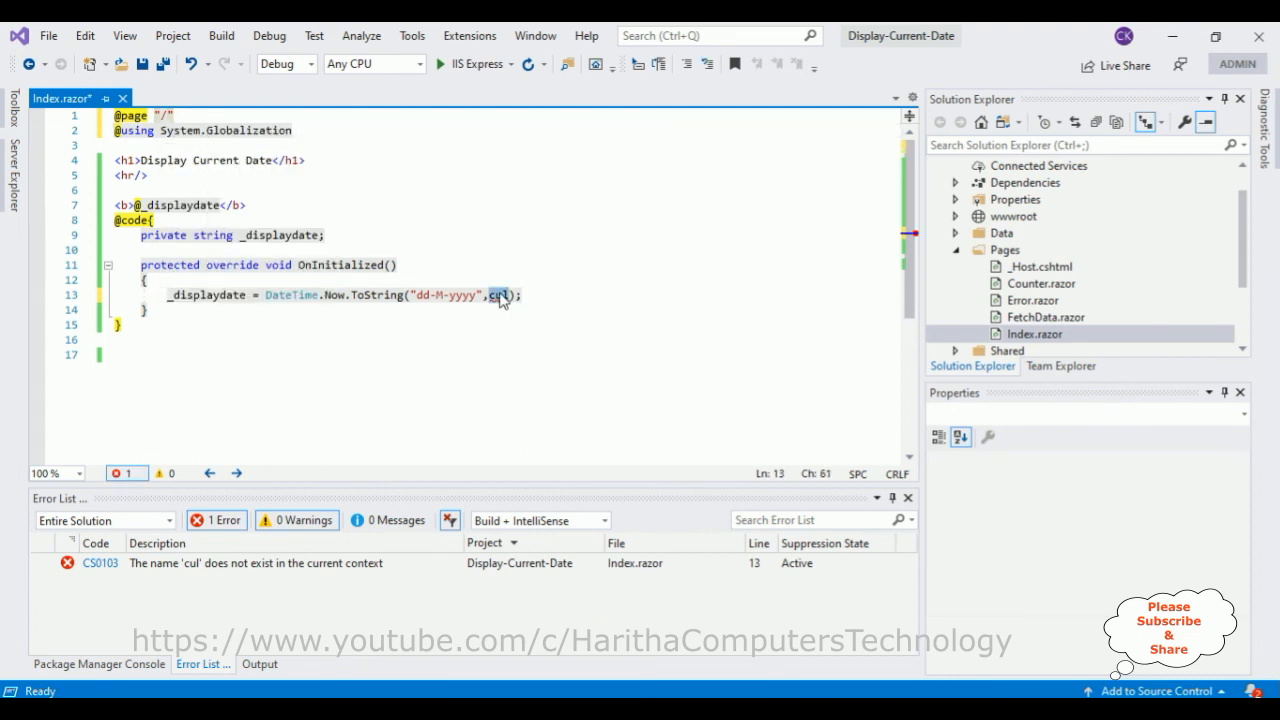
text(CultureInfo.InvariantCulture)
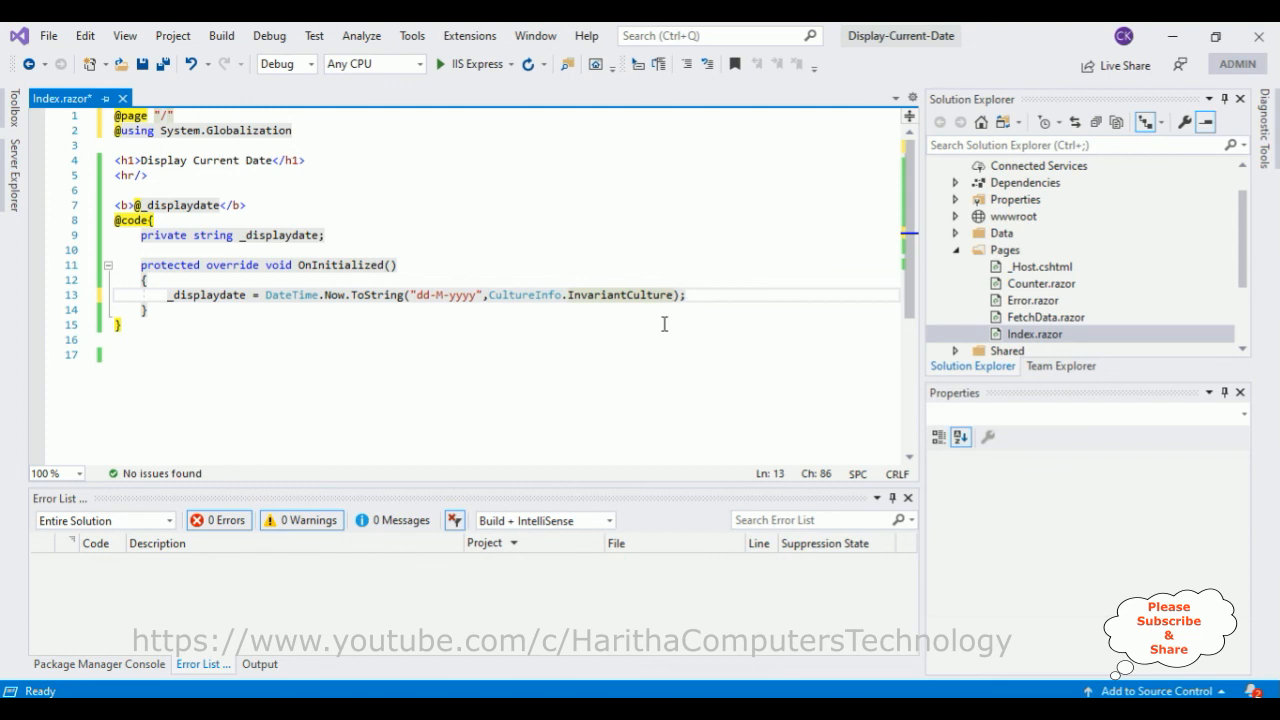
mouse_move(452, 270)
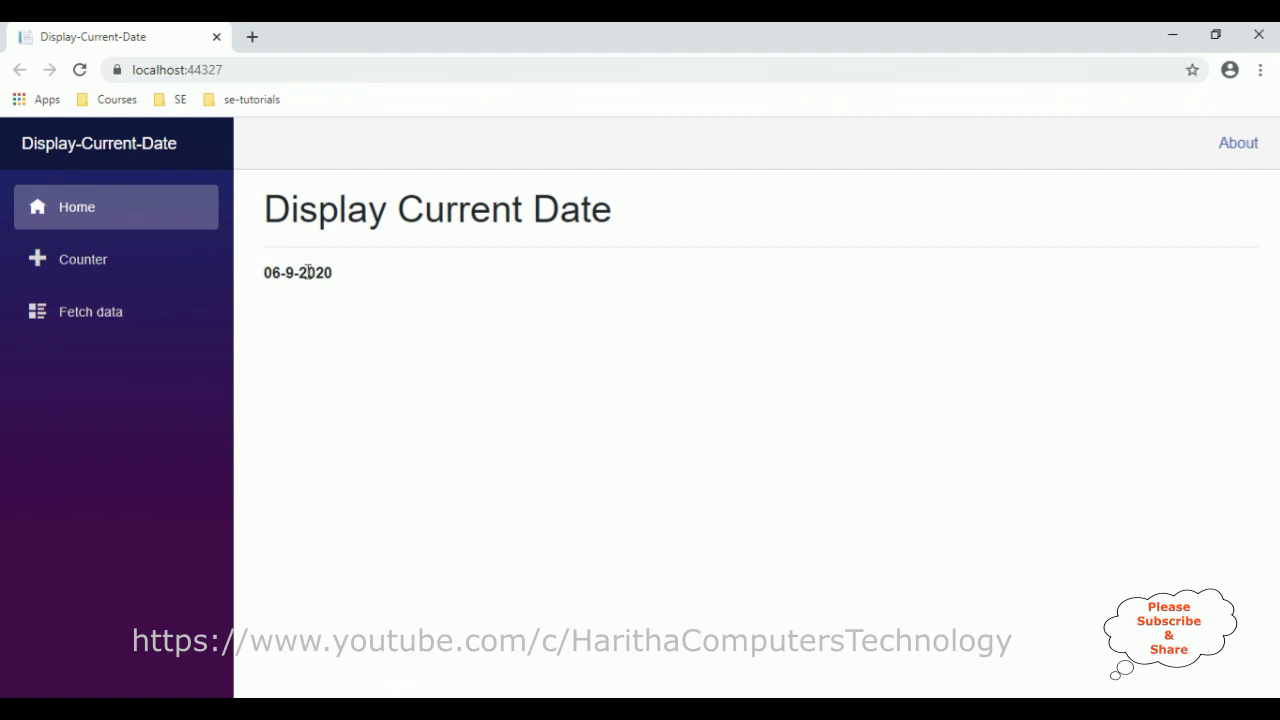
mouse_move(374, 284)
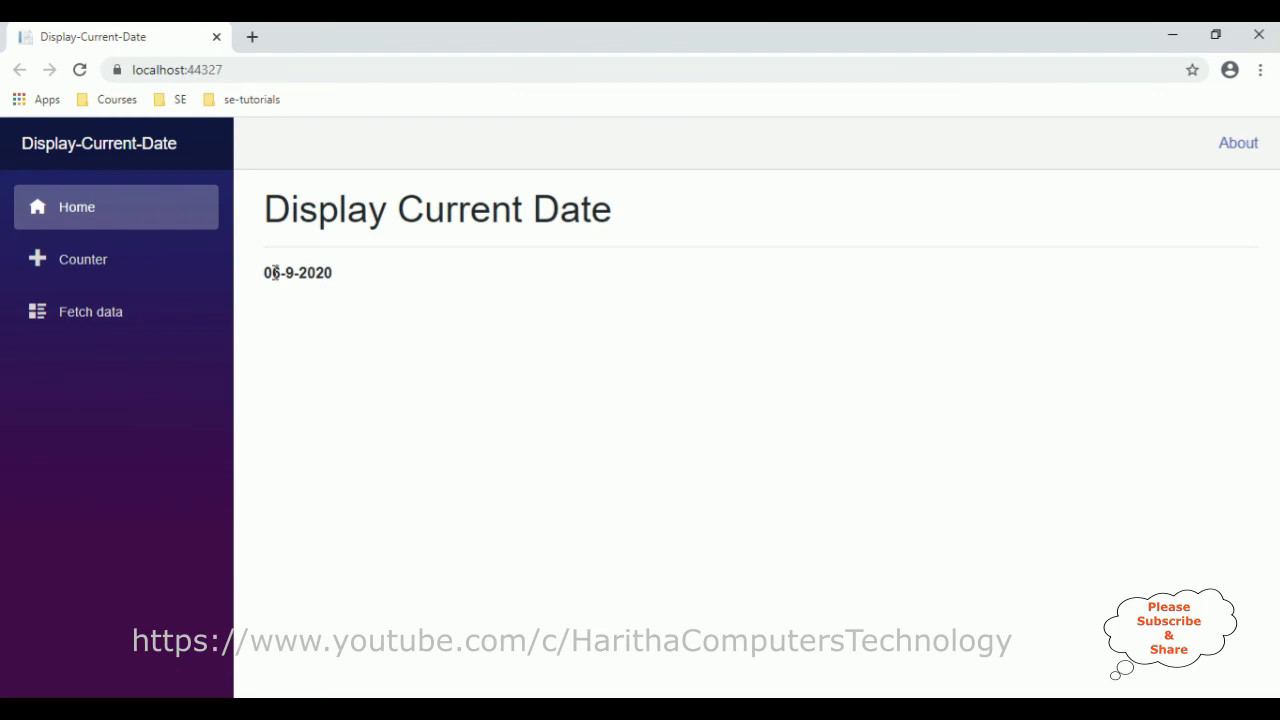
mouse_move(328, 252)
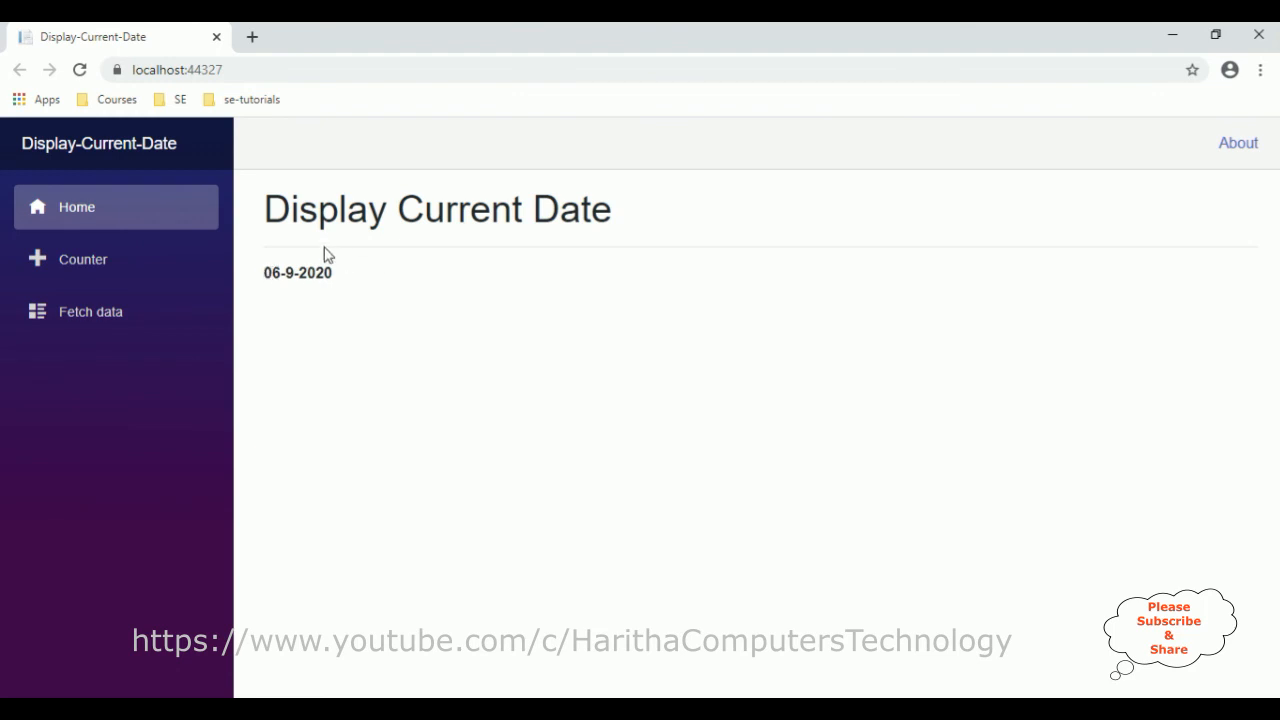
mouse_move(316, 310)
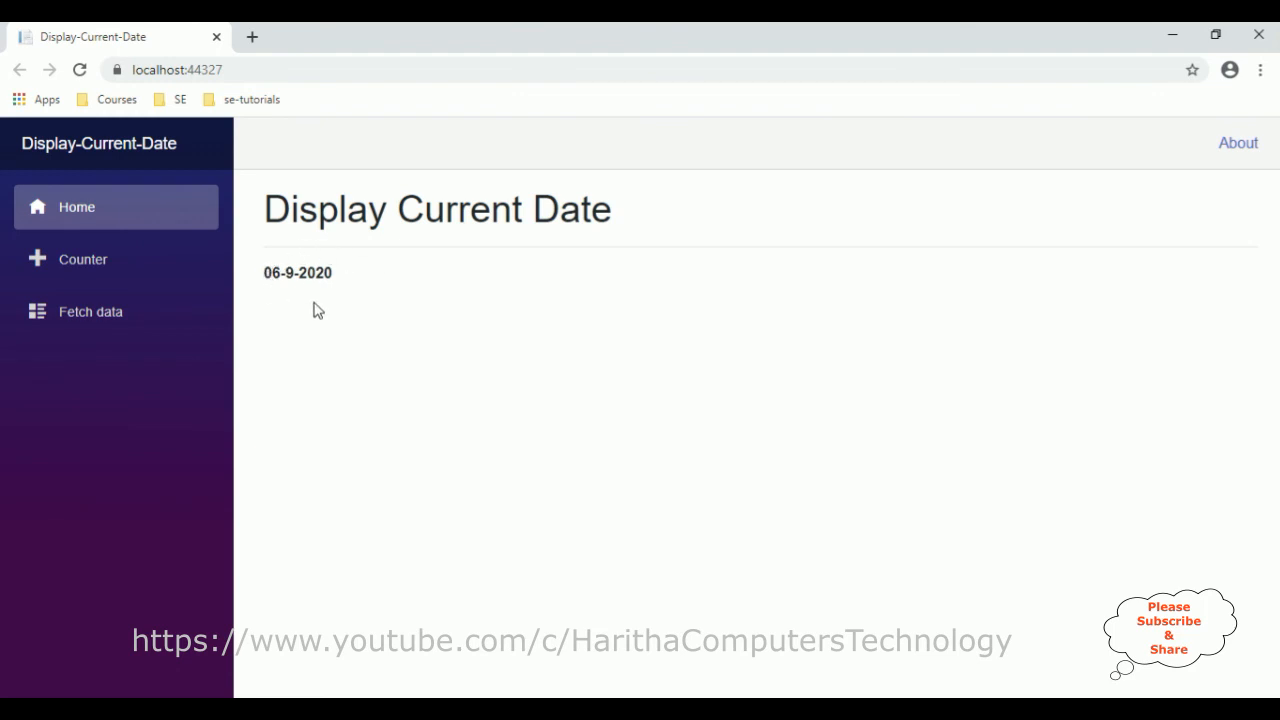